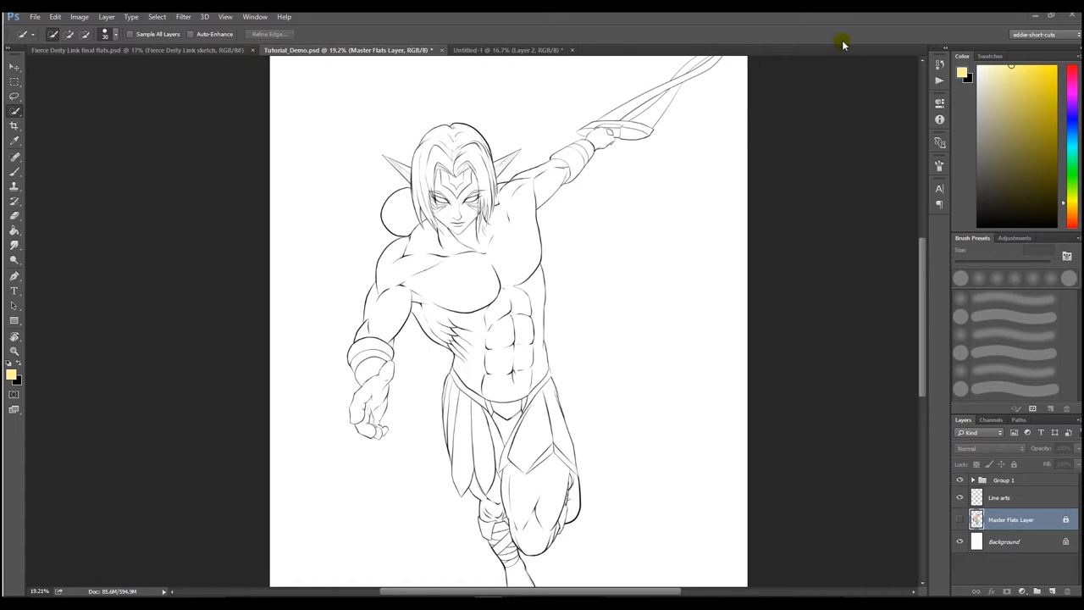
{"action": "mouse_move", "coordinate": [876, 115]}
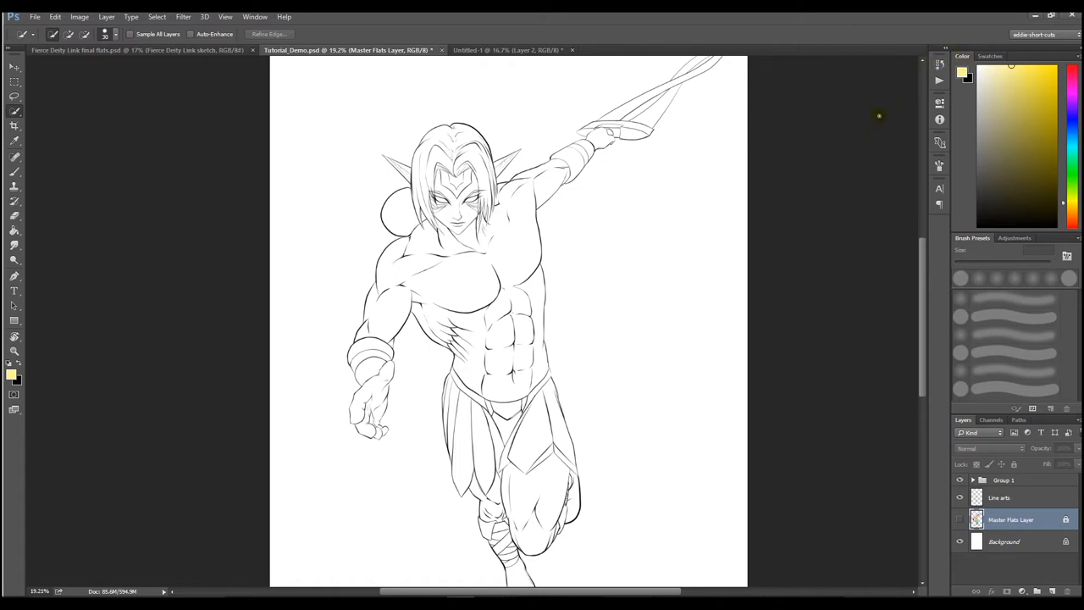
{"action": "mouse_move", "coordinate": [940, 81]}
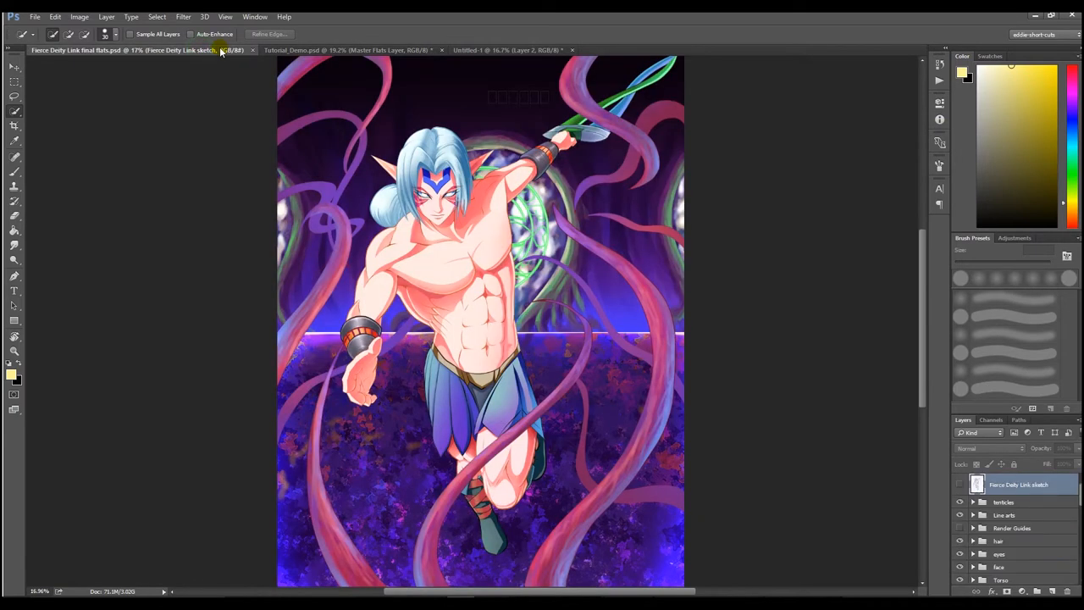
{"action": "mouse_move", "coordinate": [222, 54]}
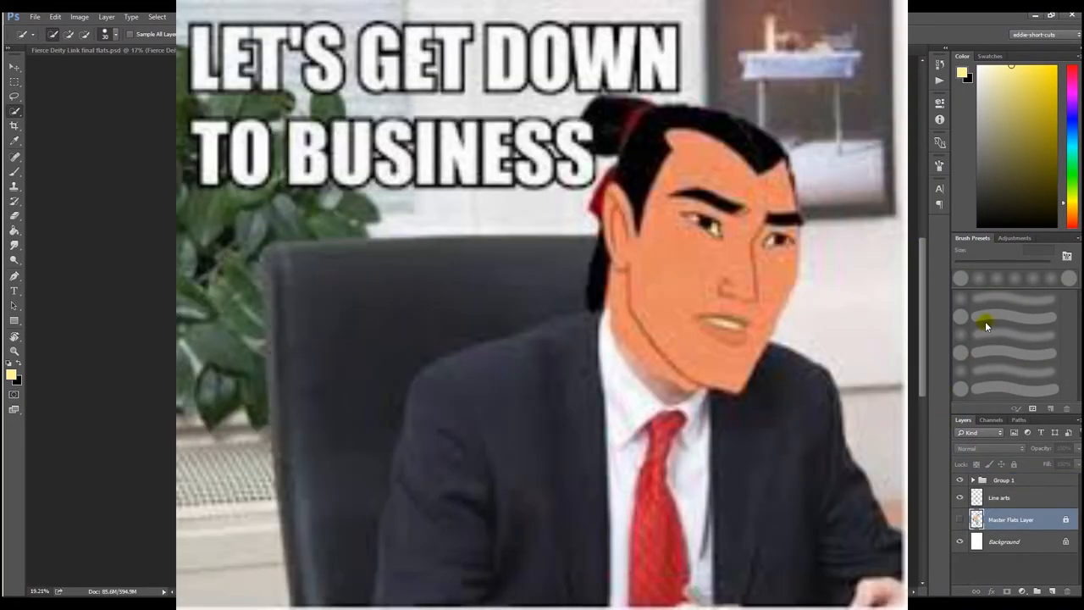
Check the colored flats reference, then add empty Layer 11 above the flats and ready the Magic Wand.
{"action": "left_click", "coordinate": [347, 51]}
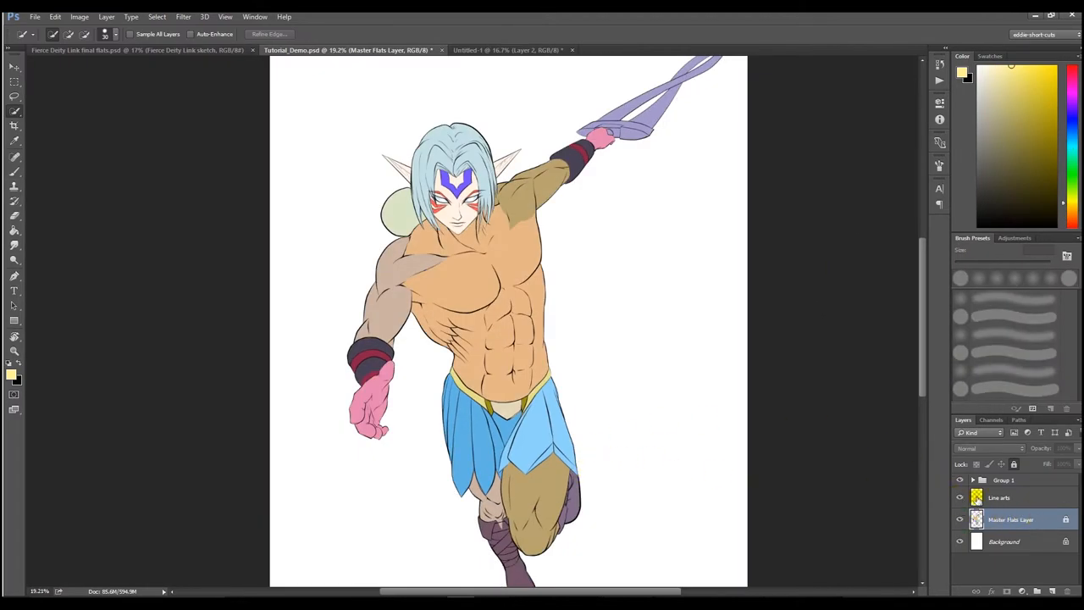
{"action": "left_click", "coordinate": [959, 498]}
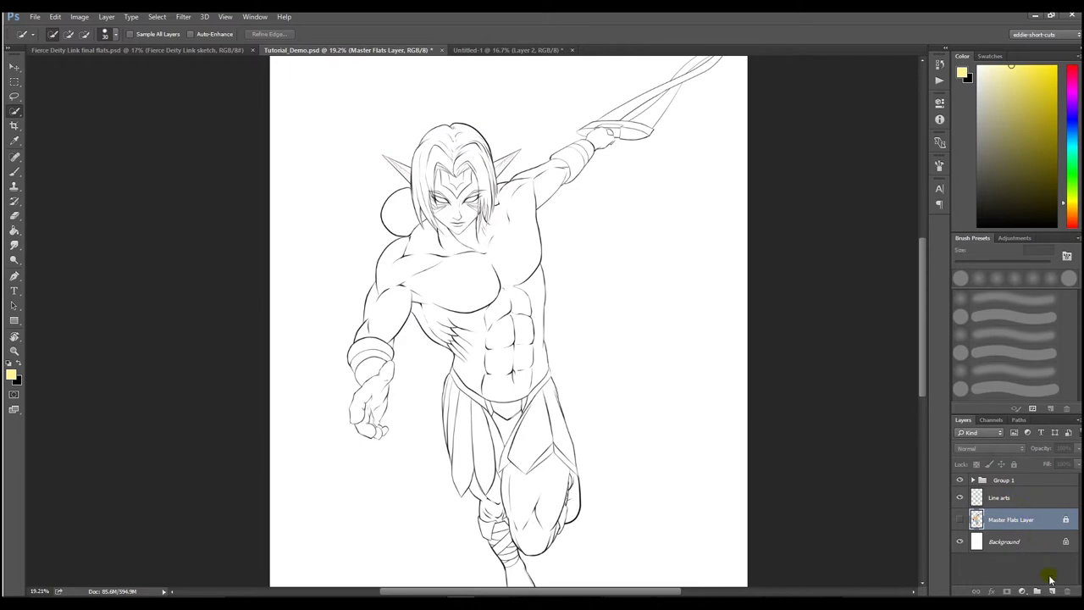
{"action": "left_click", "coordinate": [1050, 581]}
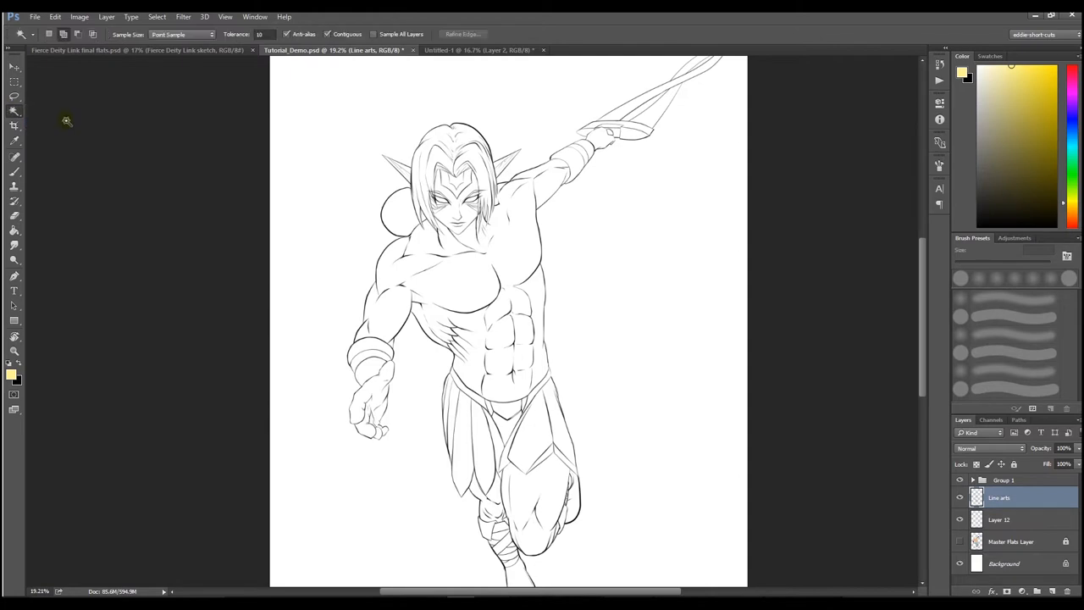
{"action": "mouse_move", "coordinate": [600, 217]}
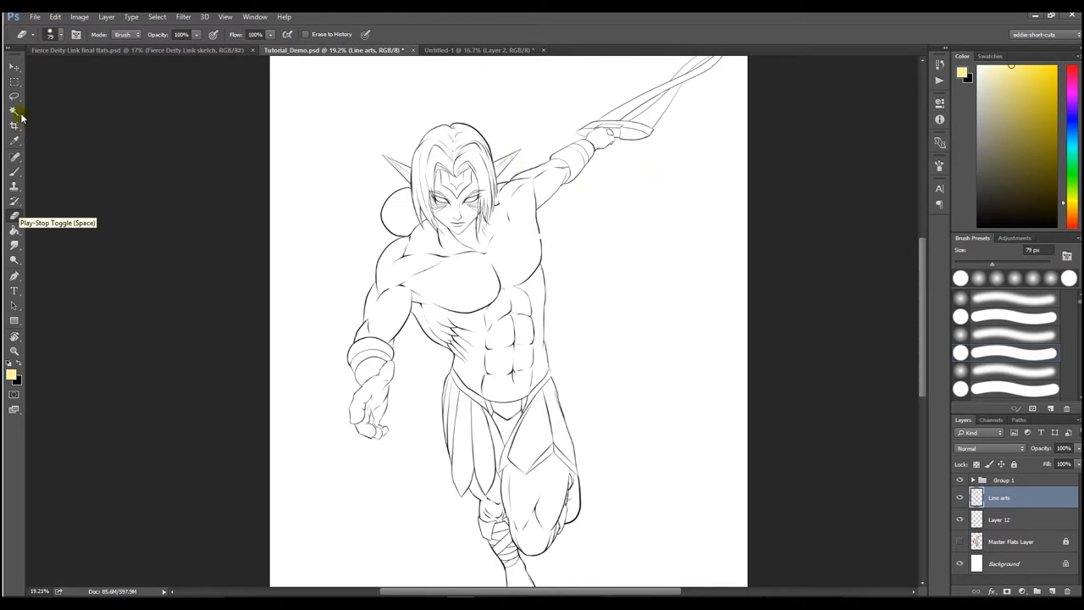
{"action": "left_click", "coordinate": [11, 112]}
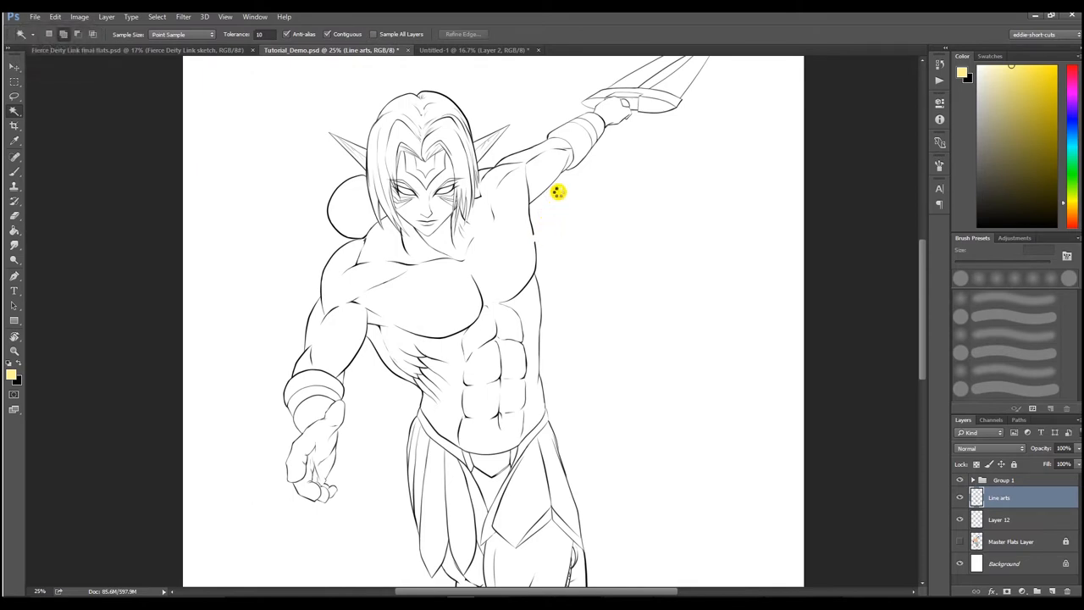
Select the white background around the character with the Magic Wand and zoom in on the hair outline.
{"action": "left_click", "coordinate": [487, 308]}
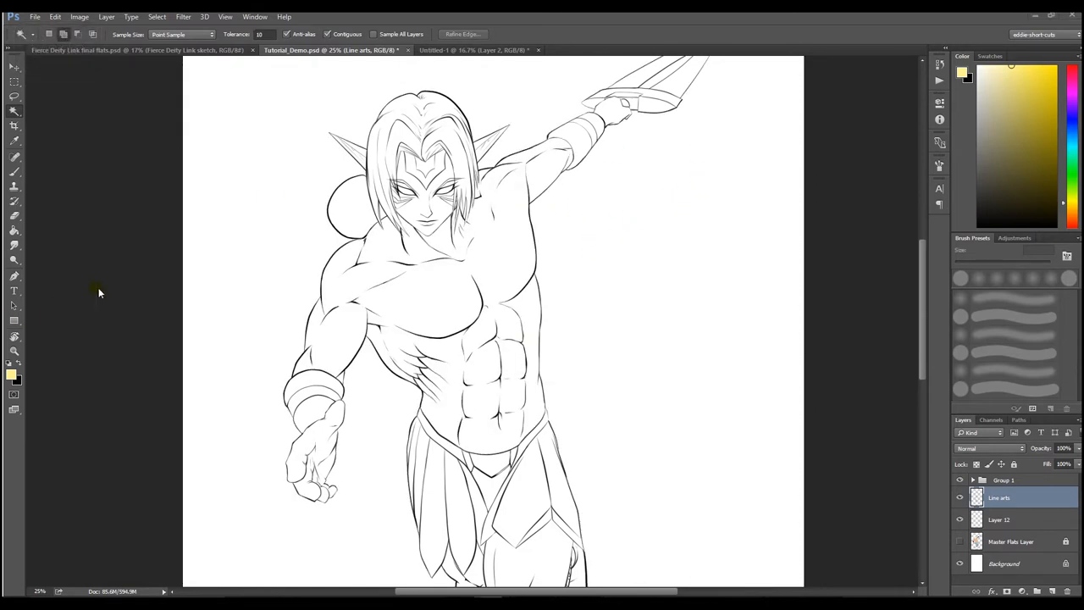
{"action": "mouse_move", "coordinate": [252, 202]}
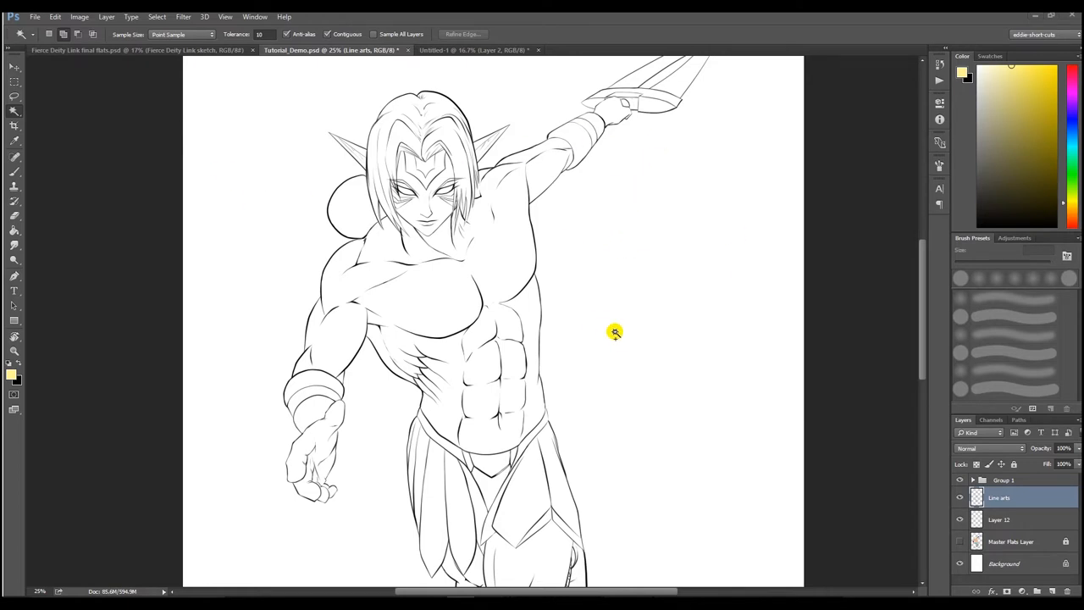
{"action": "left_click", "coordinate": [613, 332]}
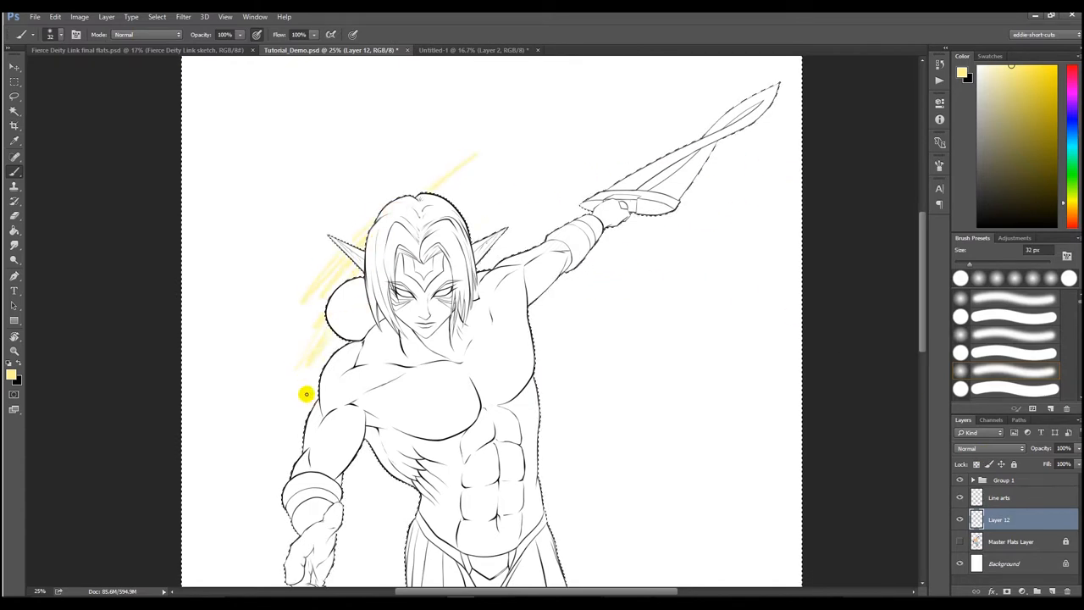
{"action": "left_click_drag", "start_coordinate": [306, 393], "coordinate": [488, 427]}
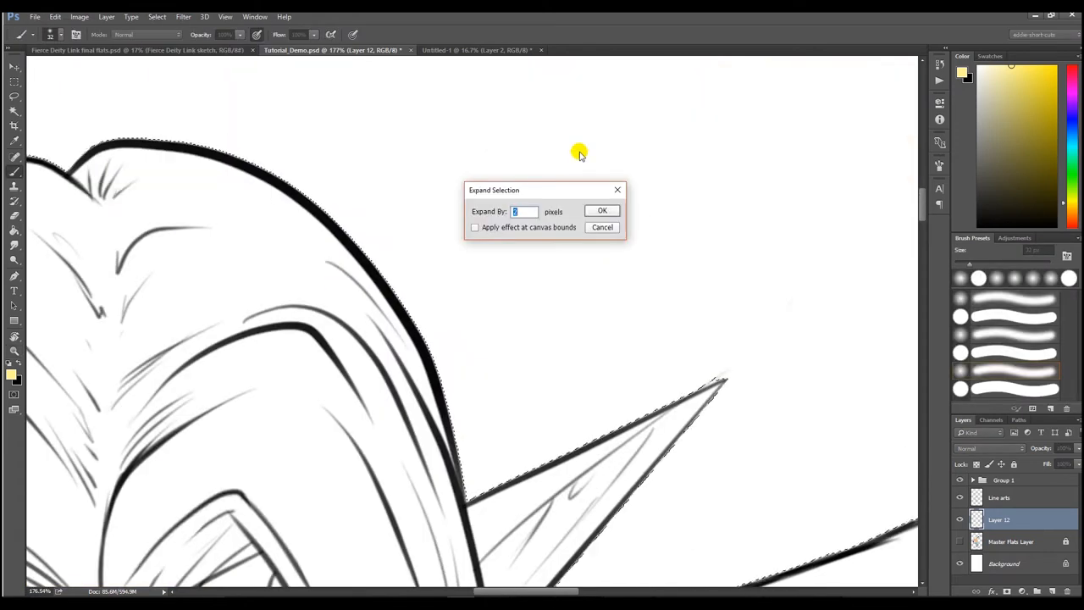
Expand the background selection by 2 pixels so it overlaps the outline, then invert it onto the character.
{"action": "left_click", "coordinate": [601, 210]}
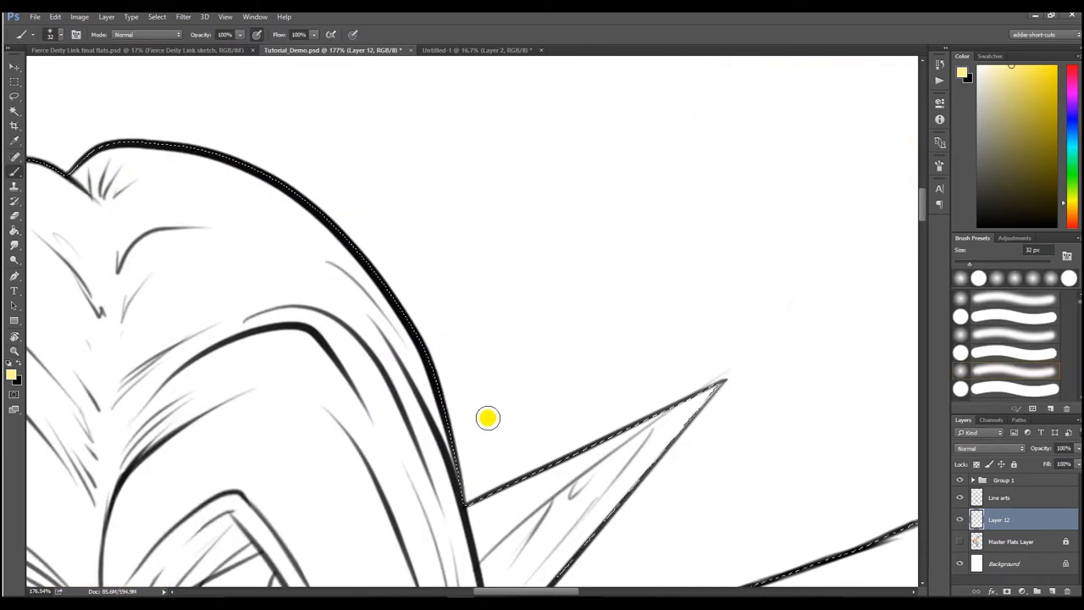
{"action": "left_click", "coordinate": [156, 13]}
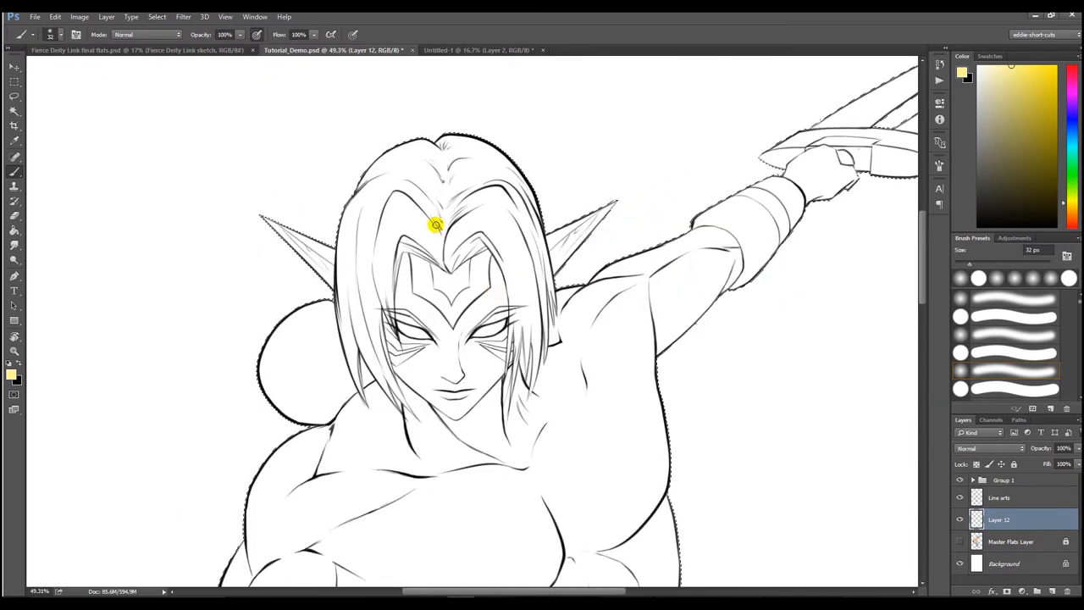
{"action": "left_click", "coordinate": [156, 17]}
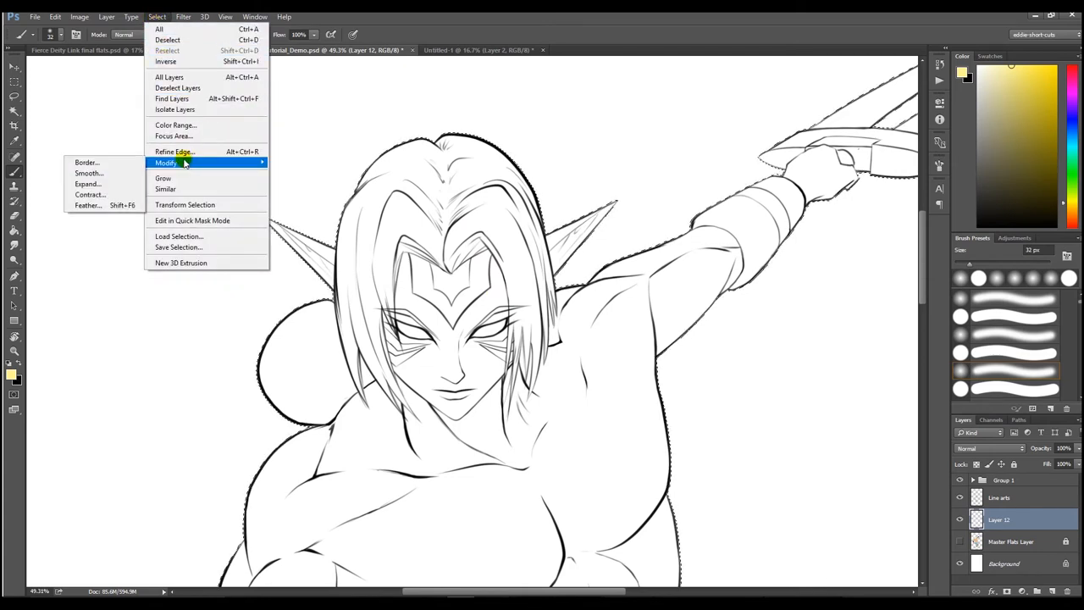
{"action": "left_click", "coordinate": [85, 183]}
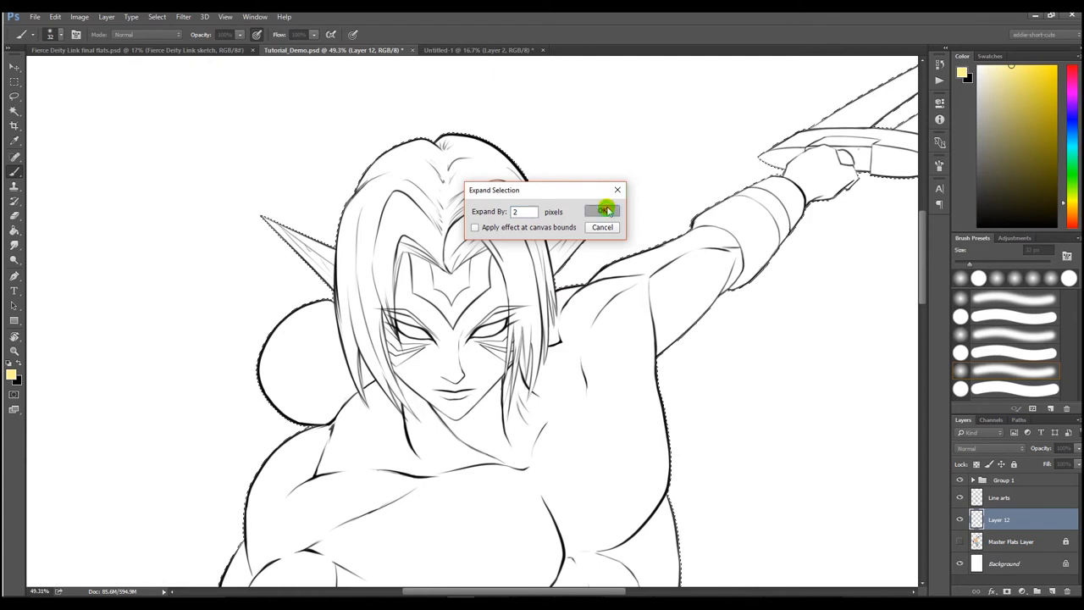
{"action": "left_click", "coordinate": [600, 210]}
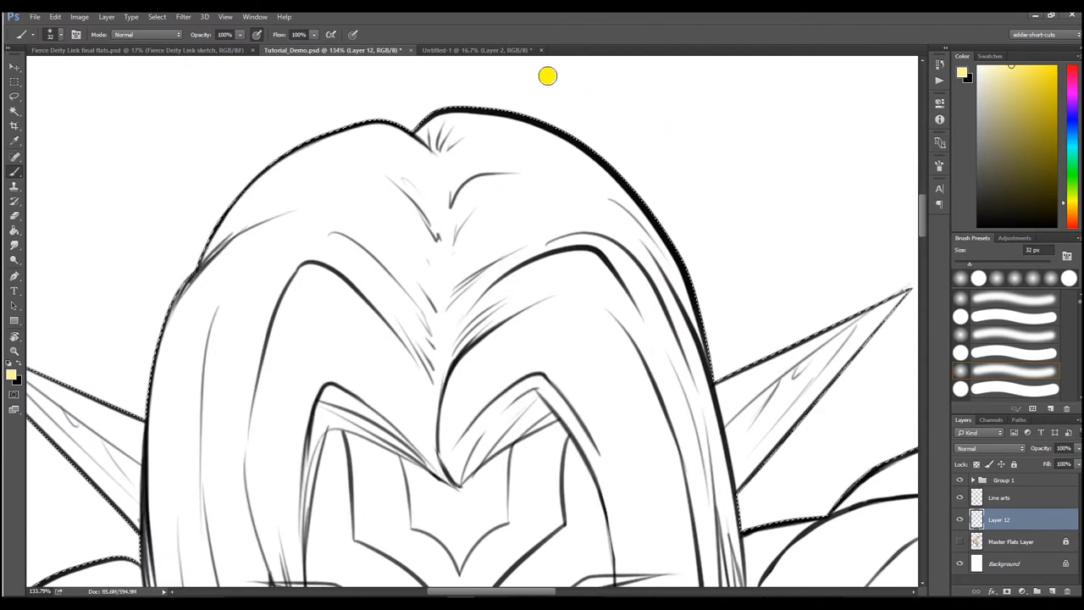
{"action": "left_click", "coordinate": [156, 13]}
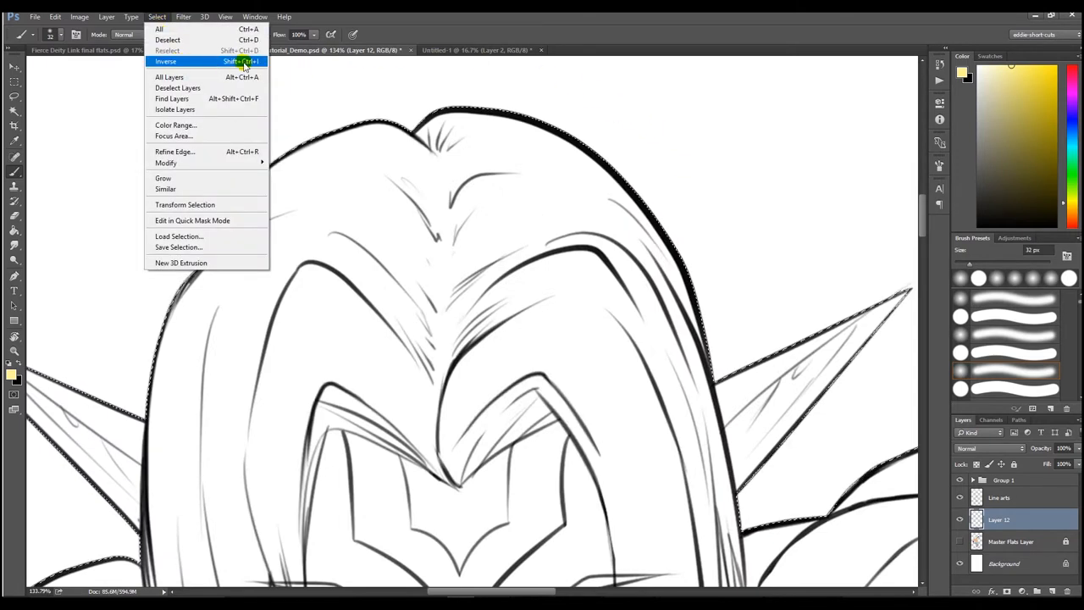
{"action": "mouse_move", "coordinate": [185, 64]}
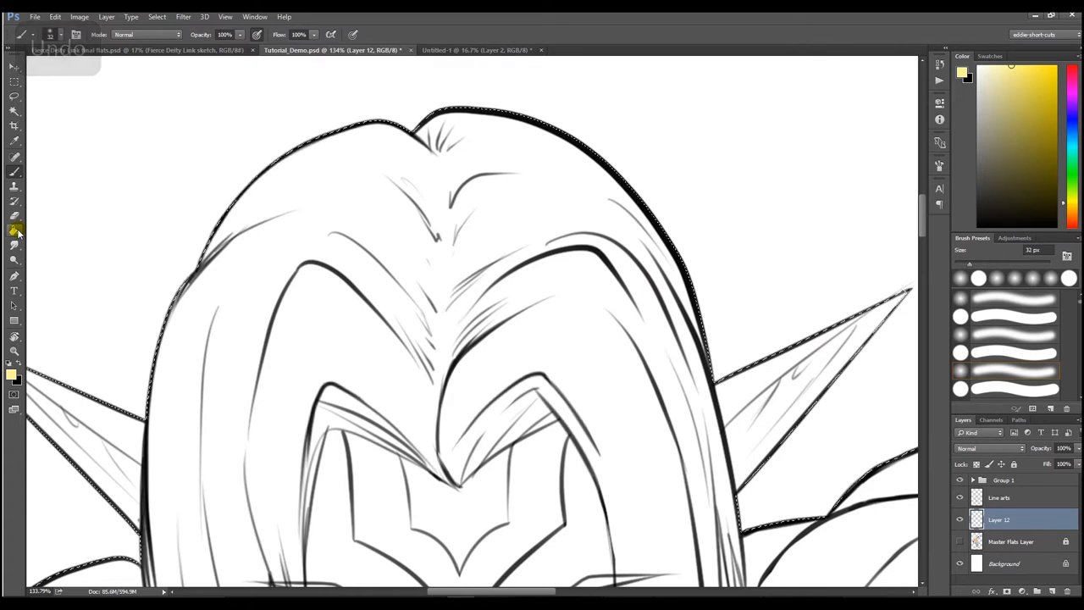
Fill the character silhouette on Layer 11 with a pale skin tone using the Paint Bucket.
{"action": "left_click", "coordinate": [14, 230]}
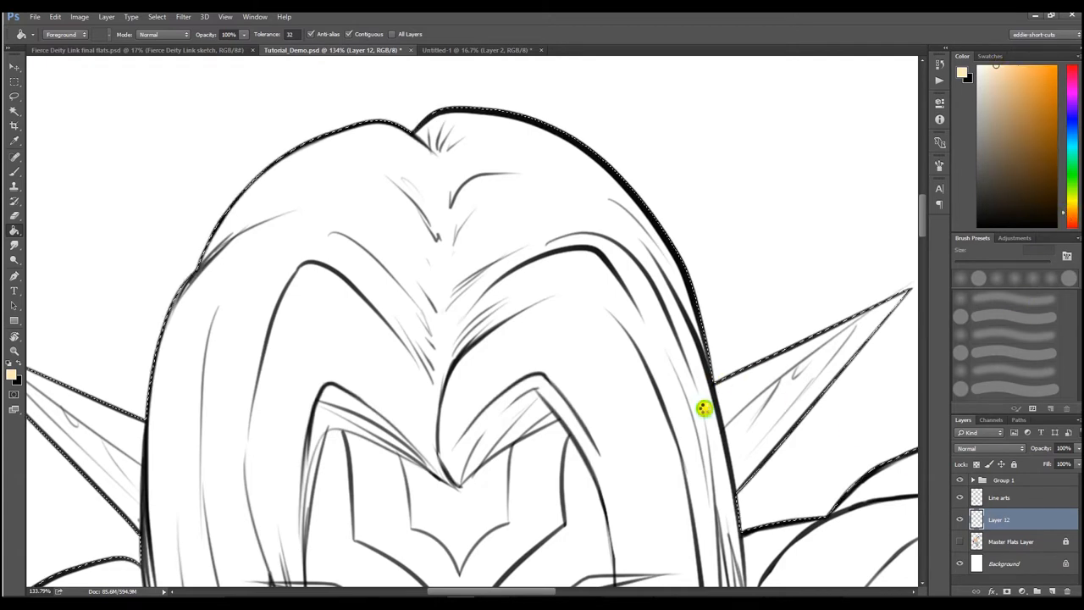
{"action": "left_click", "coordinate": [704, 408]}
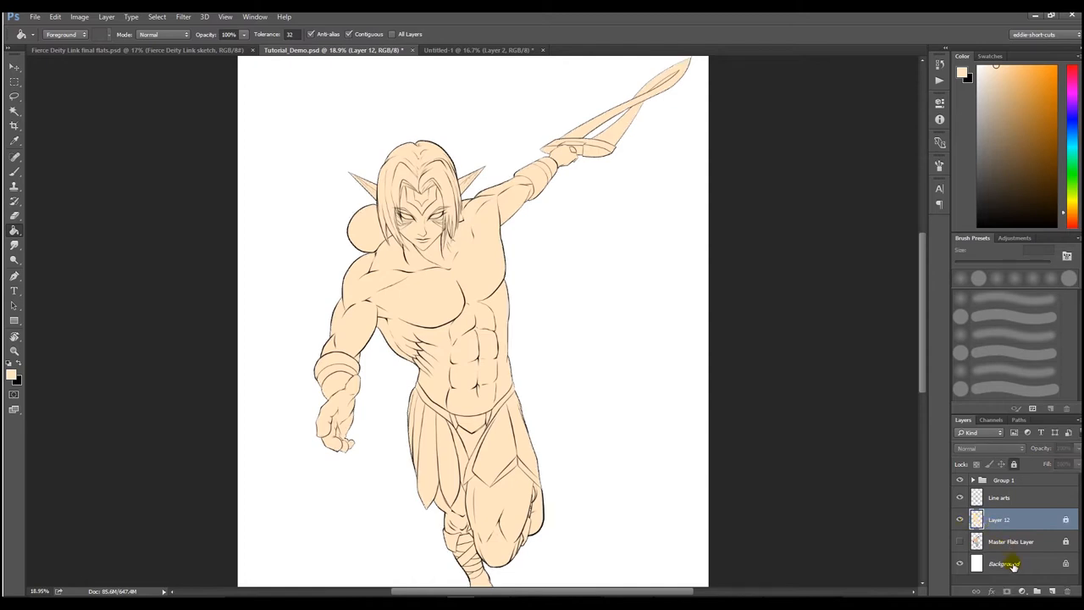
Hide the white background to check the skin-tone fill and switch to the Brush.
{"action": "left_click", "coordinate": [1006, 562]}
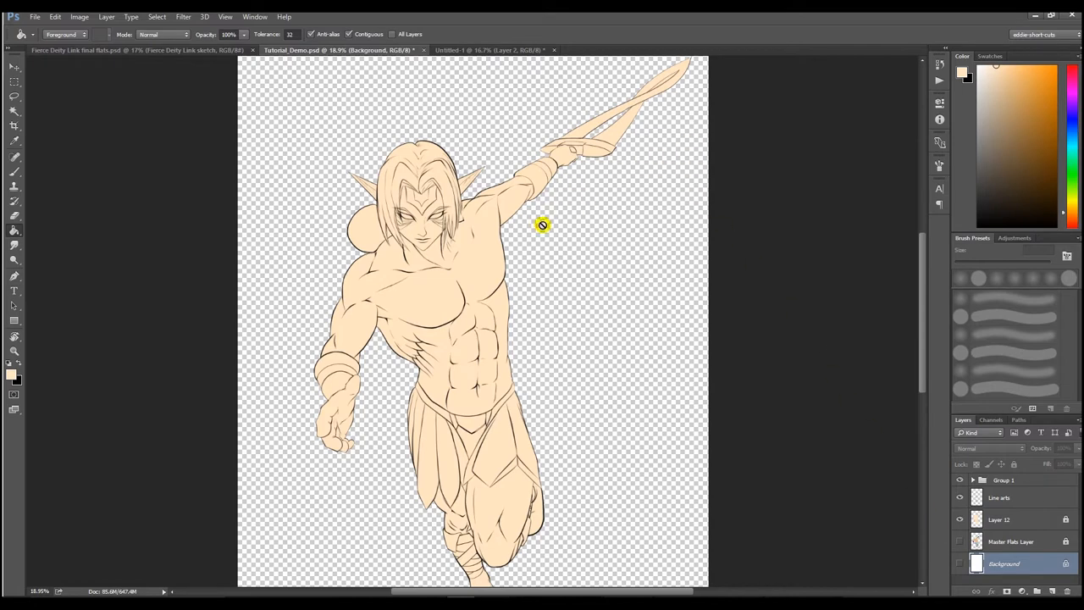
{"action": "mouse_move", "coordinate": [718, 95]}
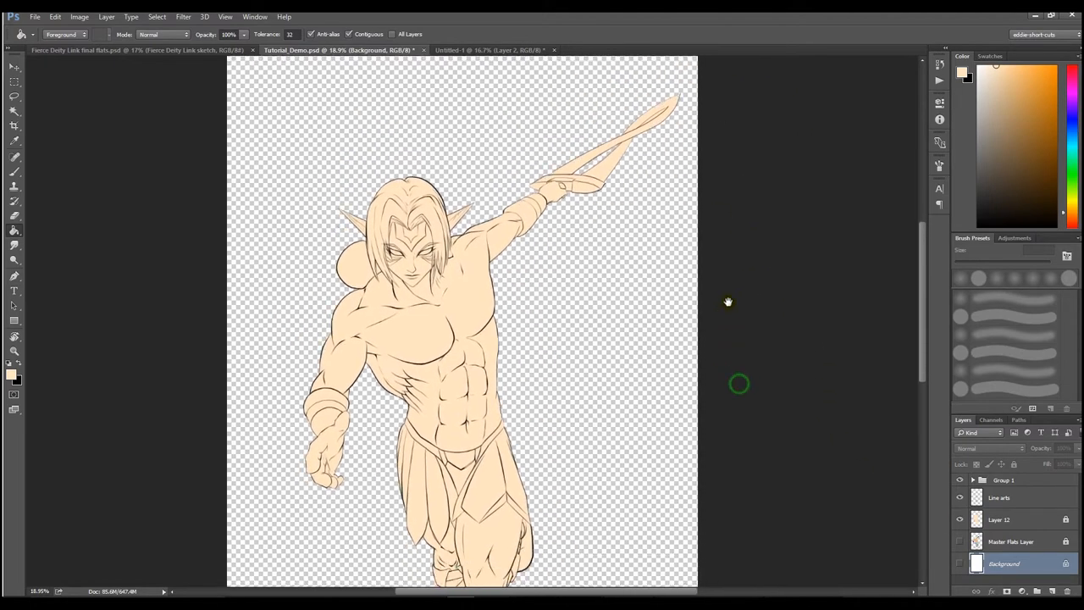
{"action": "left_click", "coordinate": [1003, 521]}
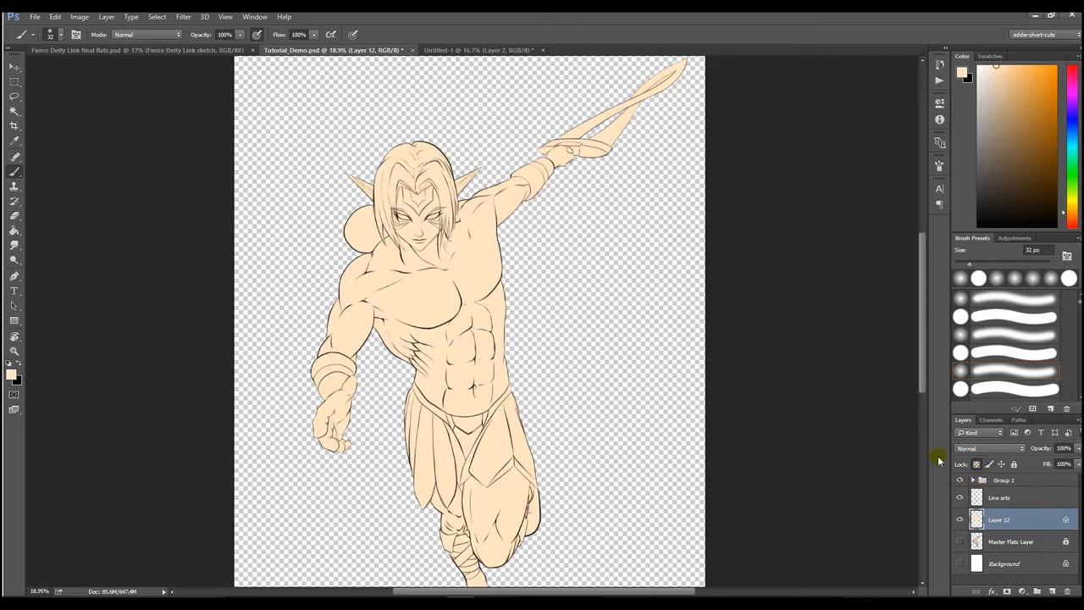
{"action": "mouse_move", "coordinate": [762, 393]}
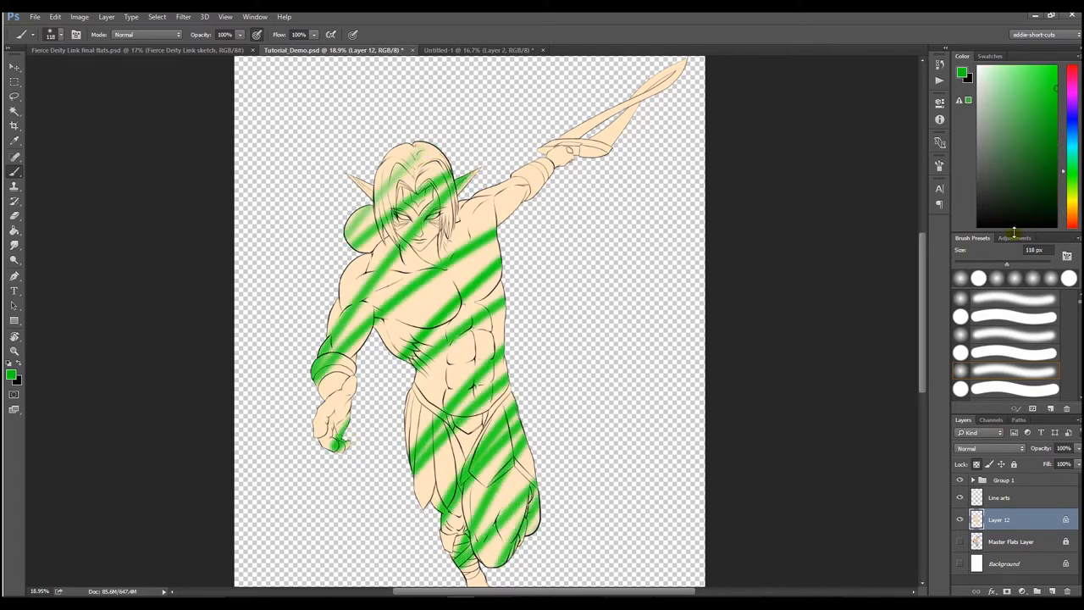
Undo the green test strokes, paint a soft green wash over head and chest, then undo the blue and orange patches.
{"action": "key", "text": "ctrl+z"}
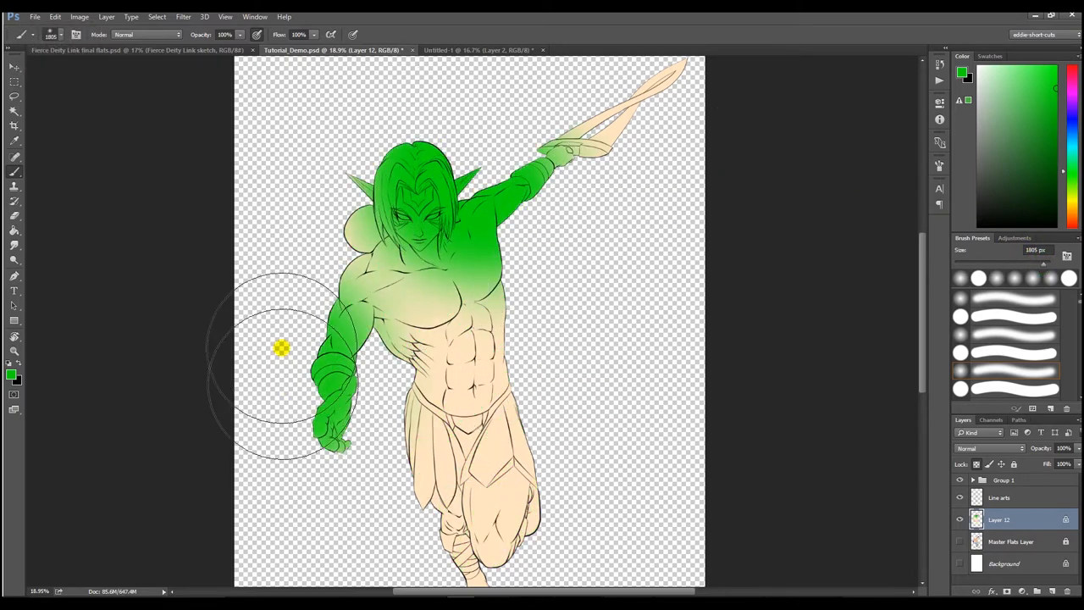
{"action": "left_click_drag", "start_coordinate": [281, 347], "coordinate": [545, 488]}
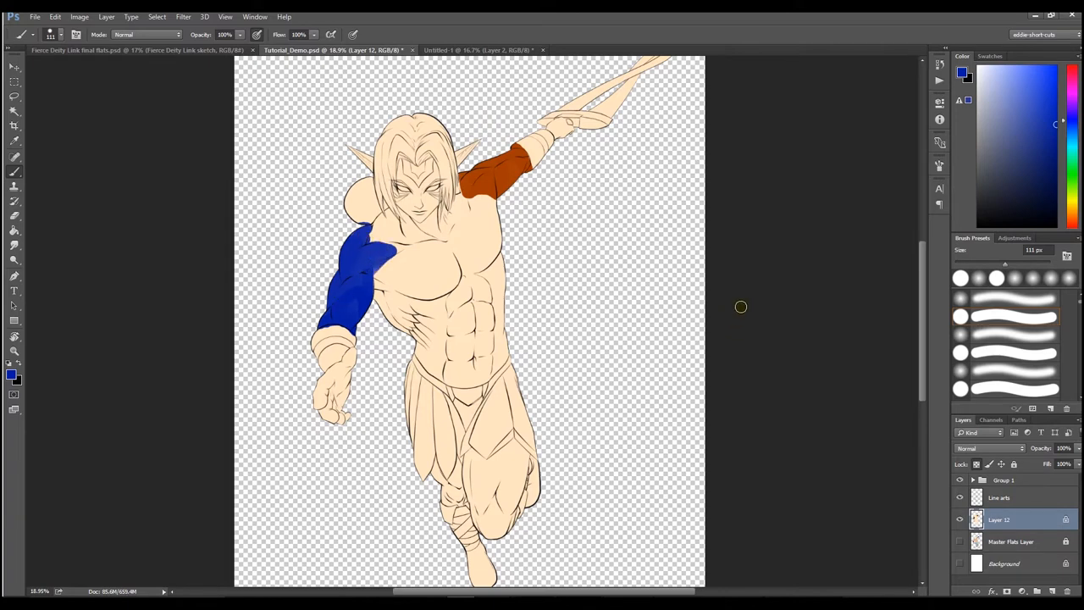
{"action": "key", "text": "Ctrl+z"}
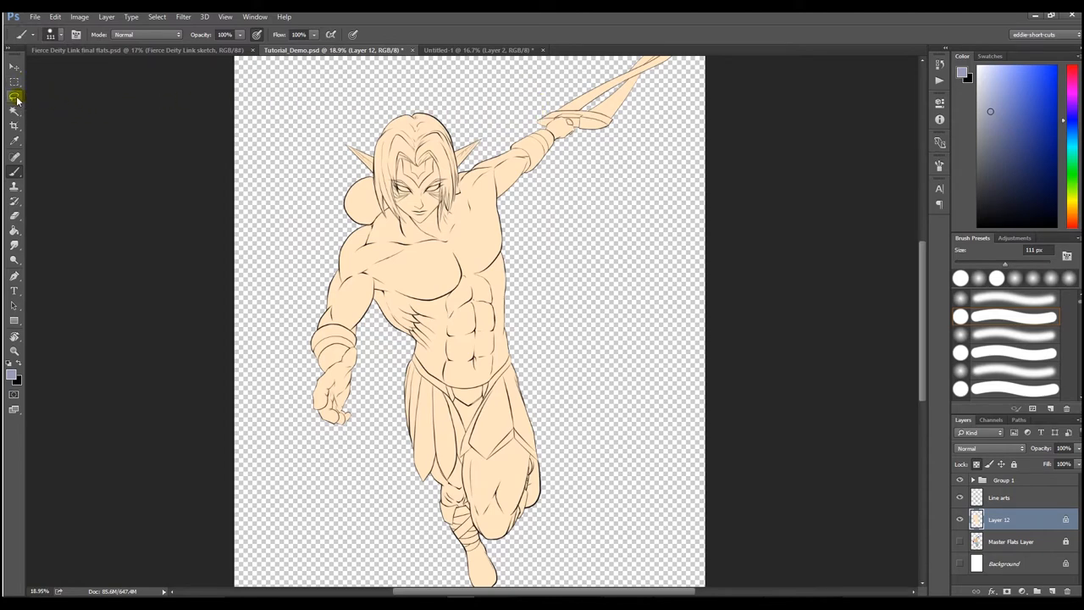
Trace a freehand Lasso selection around the raised upper arm.
{"action": "left_click", "coordinate": [15, 100]}
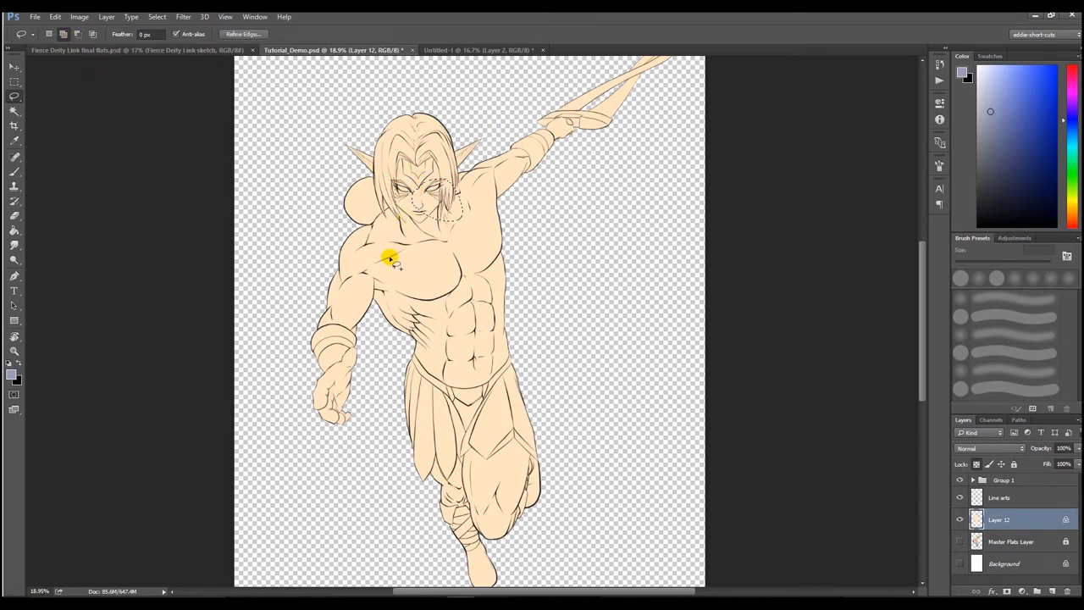
{"action": "left_click_drag", "start_coordinate": [393, 258], "coordinate": [474, 251]}
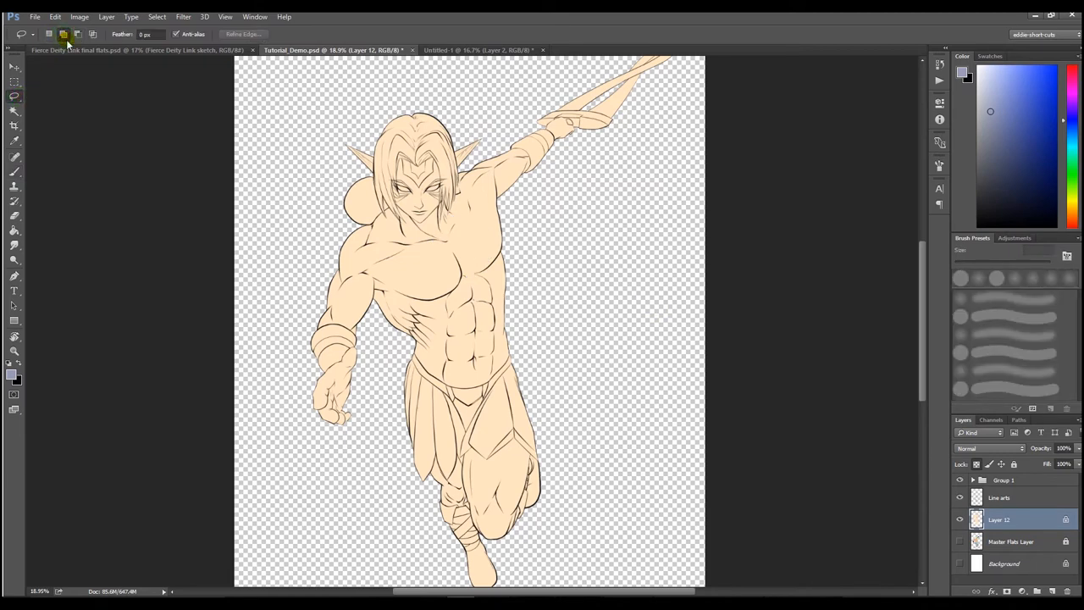
{"action": "mouse_move", "coordinate": [63, 36]}
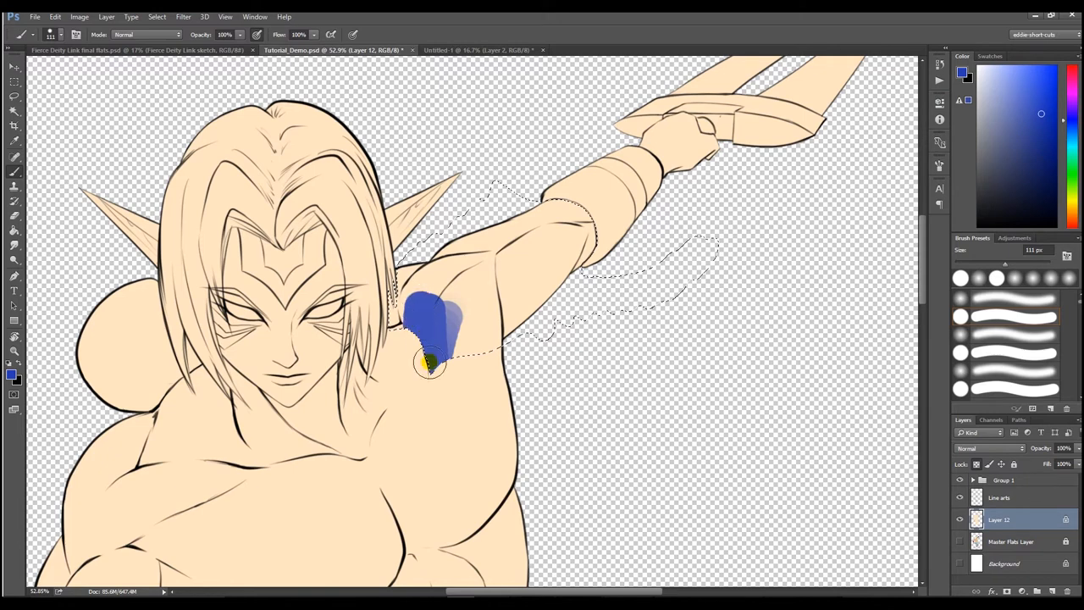
Brush solid blue over the whole upper arm inside the lasso selection.
{"action": "left_click_drag", "start_coordinate": [432, 364], "coordinate": [559, 301]}
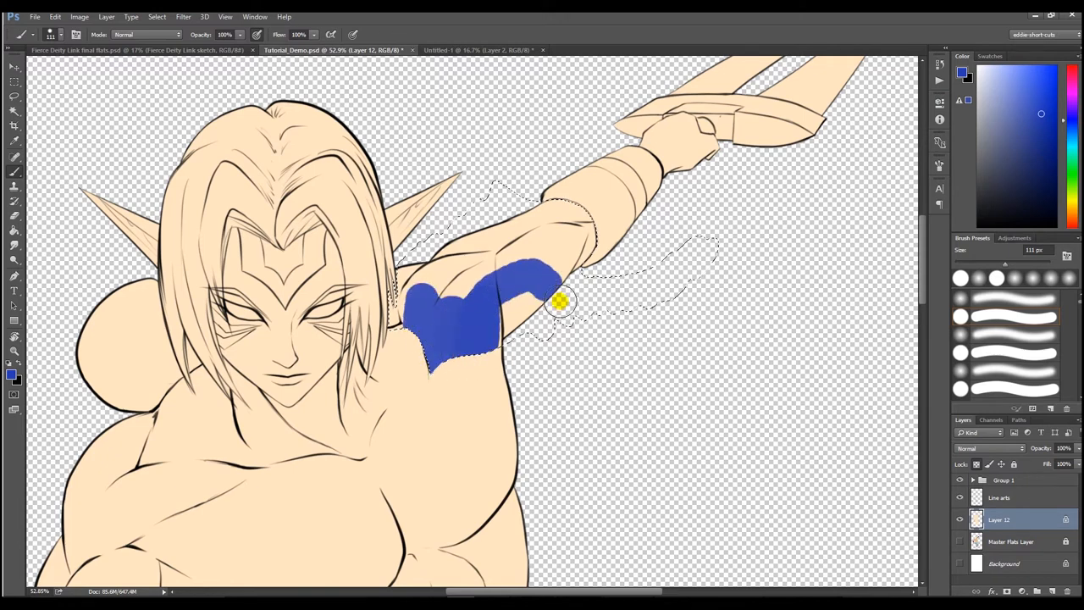
{"action": "left_click_drag", "start_coordinate": [559, 303], "coordinate": [640, 280]}
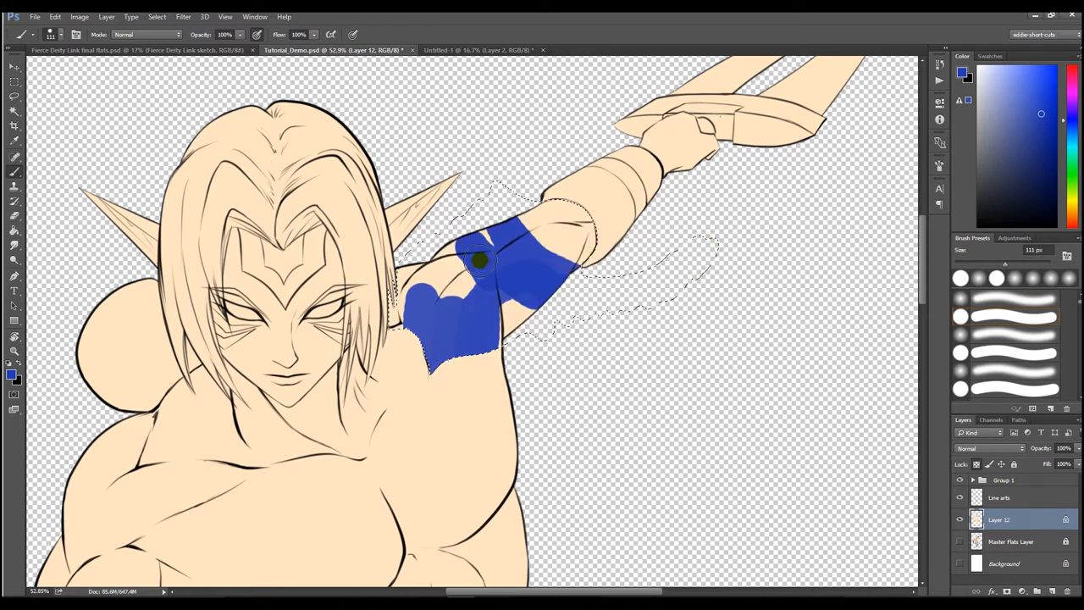
{"action": "left_click_drag", "start_coordinate": [478, 261], "coordinate": [486, 271]}
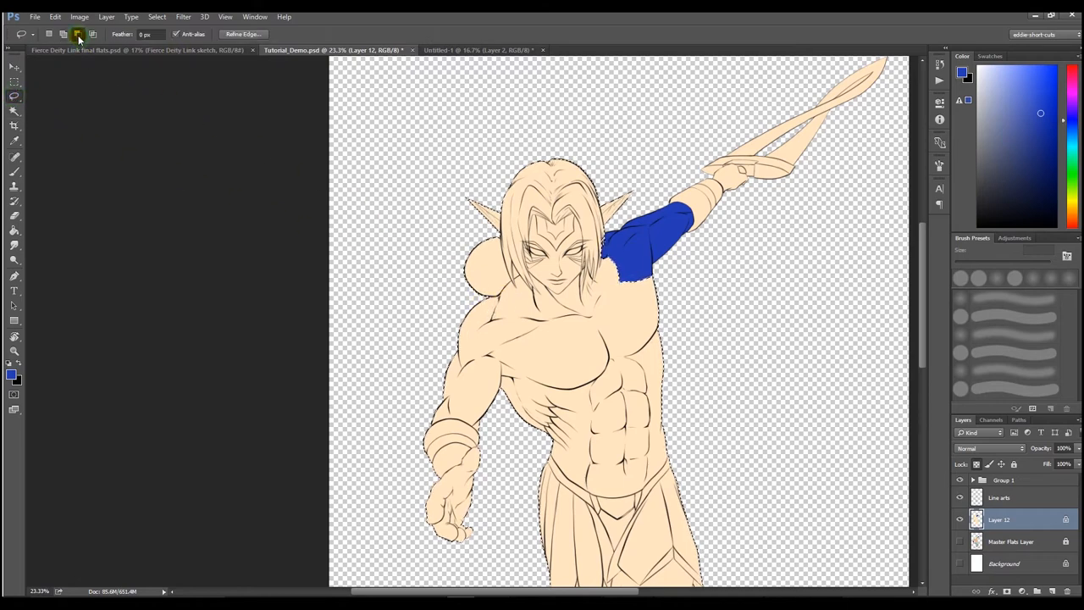
{"action": "mouse_move", "coordinate": [78, 34]}
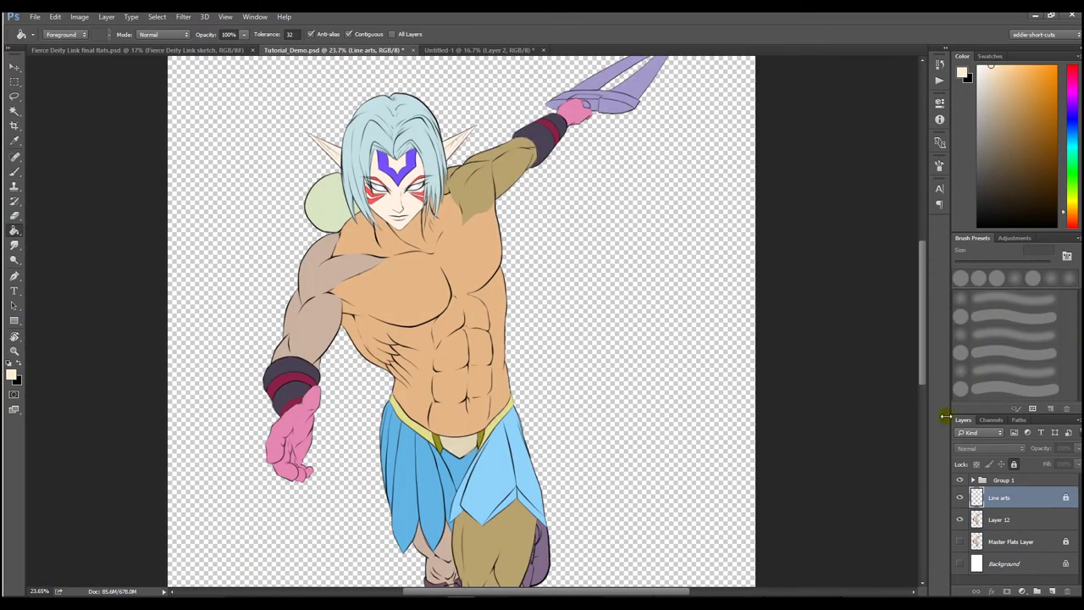
{"action": "mouse_move", "coordinate": [50, 251]}
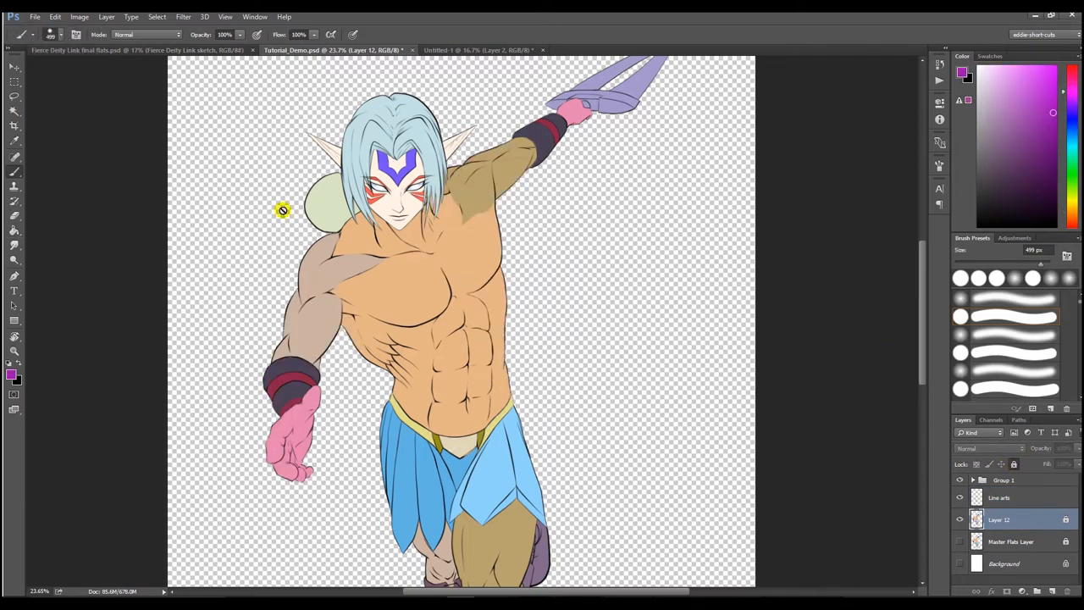
Dismiss the locked-layer warning, select the torso's flat skin area and rename the new layer Torso_Flat.
{"action": "left_click", "coordinate": [283, 210]}
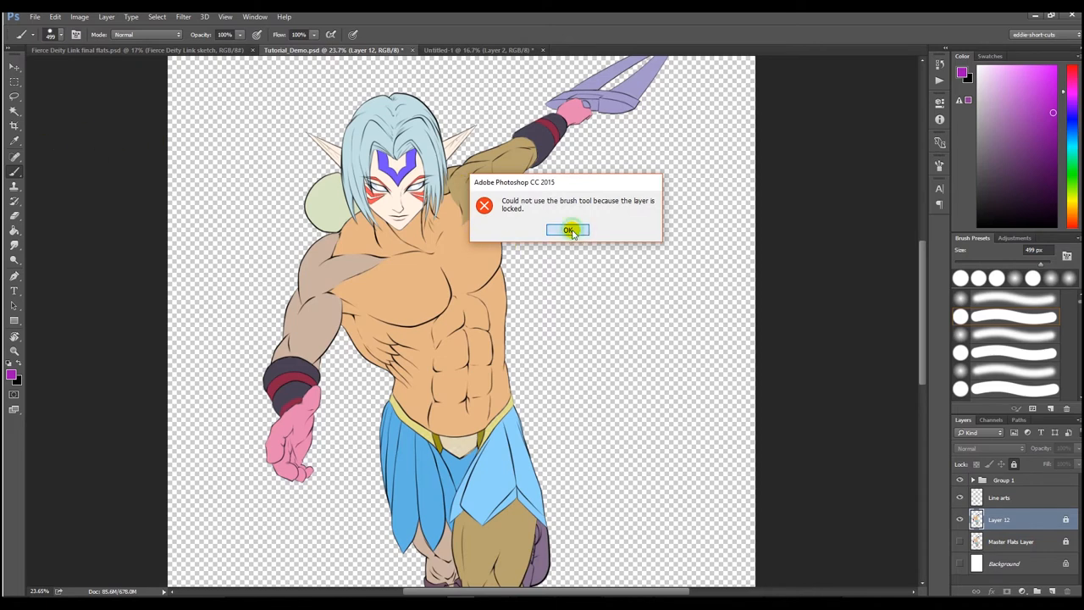
{"action": "left_click", "coordinate": [569, 231]}
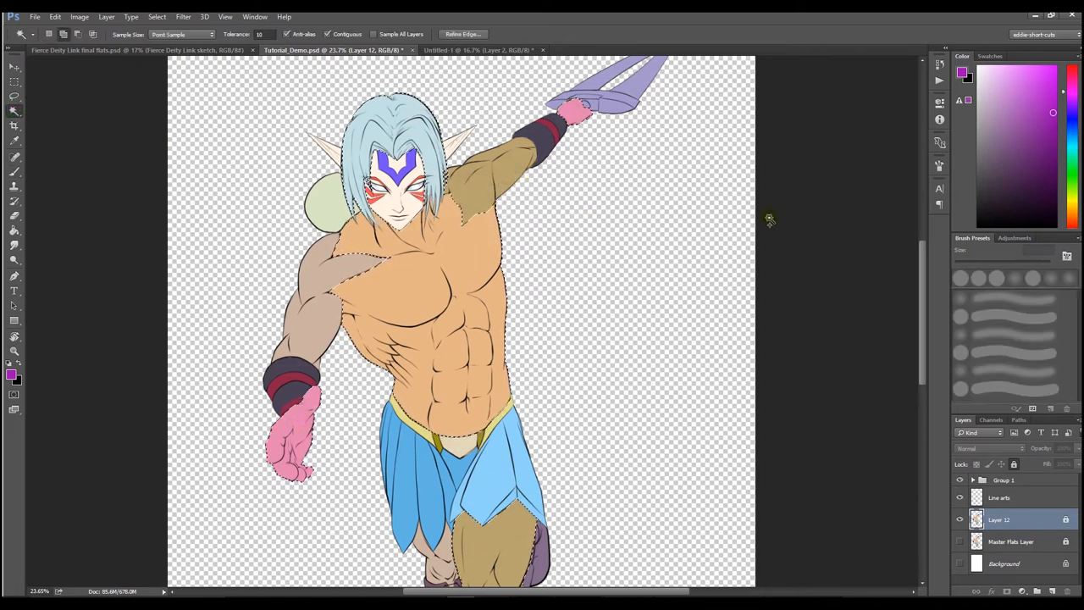
{"action": "left_click", "coordinate": [1011, 518]}
{"action": "type", "text": "M"}
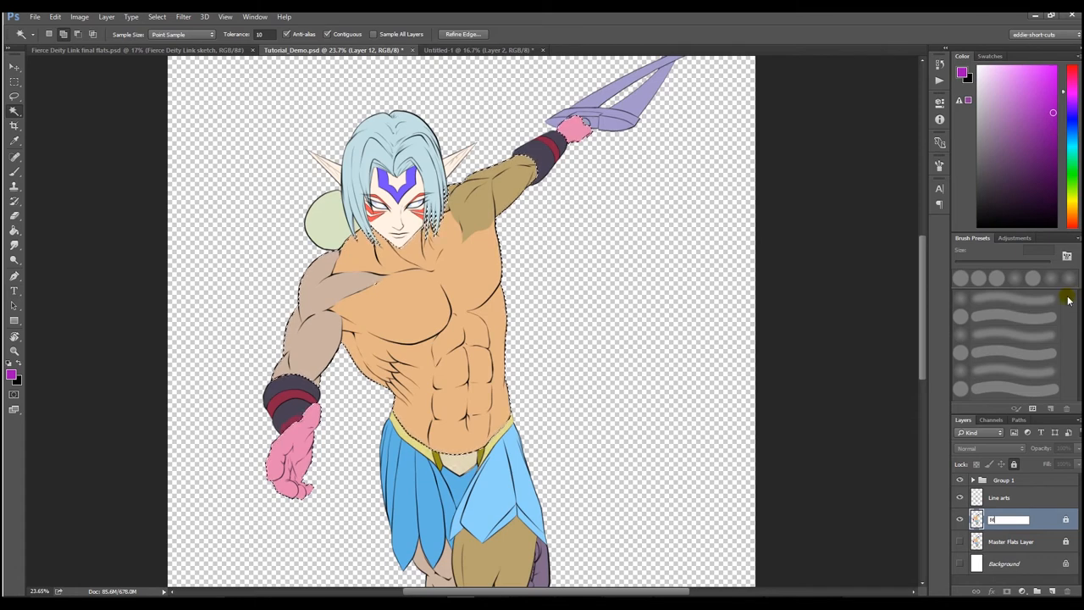
{"action": "double_click", "coordinate": [1016, 522]}
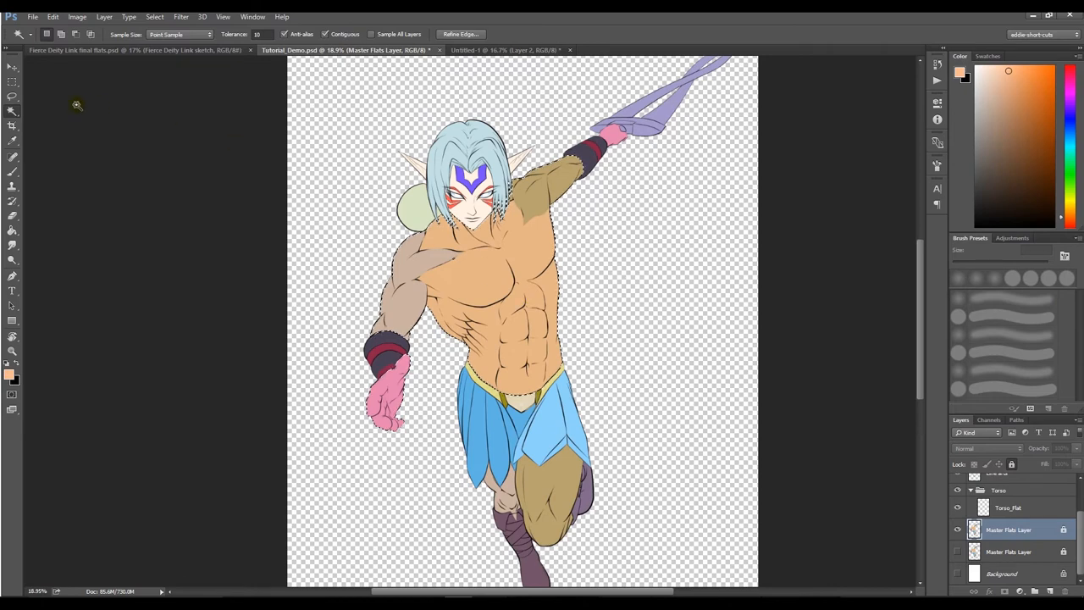
Make Torso_Flat the working layer and pick the torso region with Magic Wand in Add to Selection mode.
{"action": "left_click", "coordinate": [471, 284]}
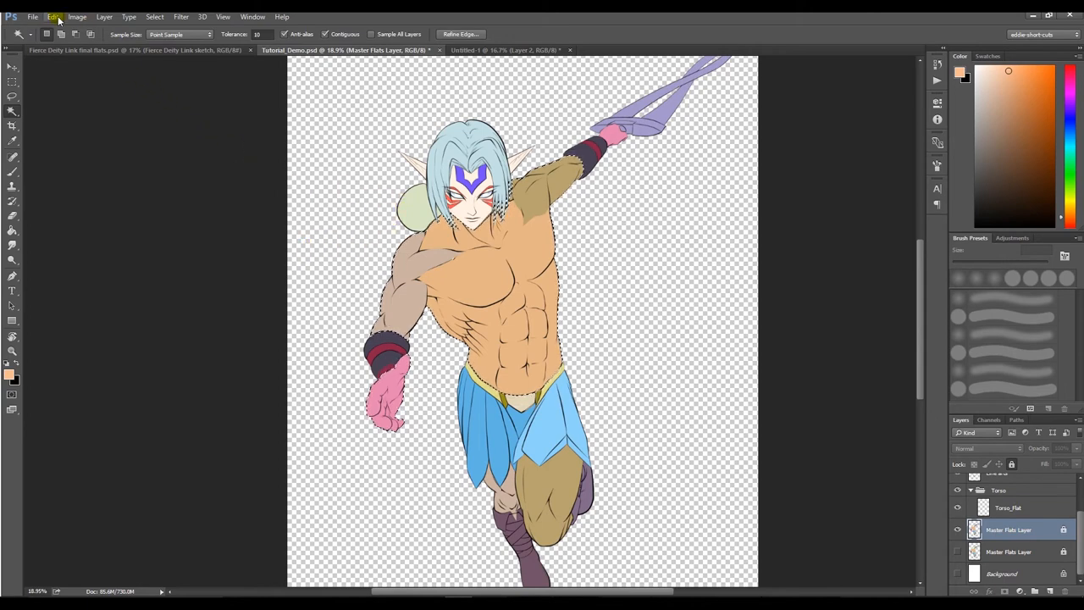
{"action": "left_click", "coordinate": [35, 16]}
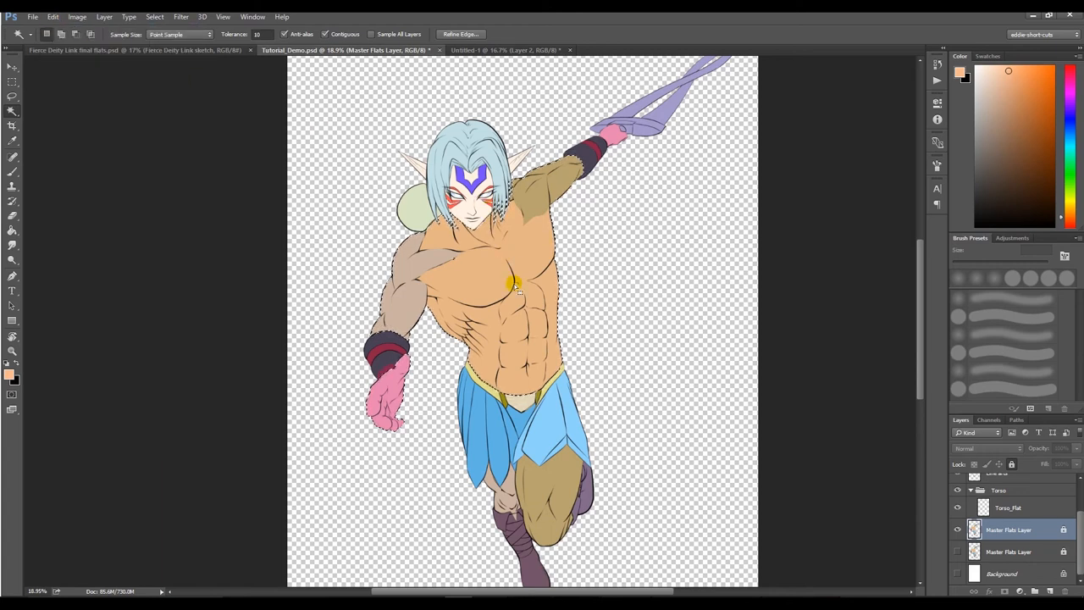
{"action": "left_click", "coordinate": [1010, 508]}
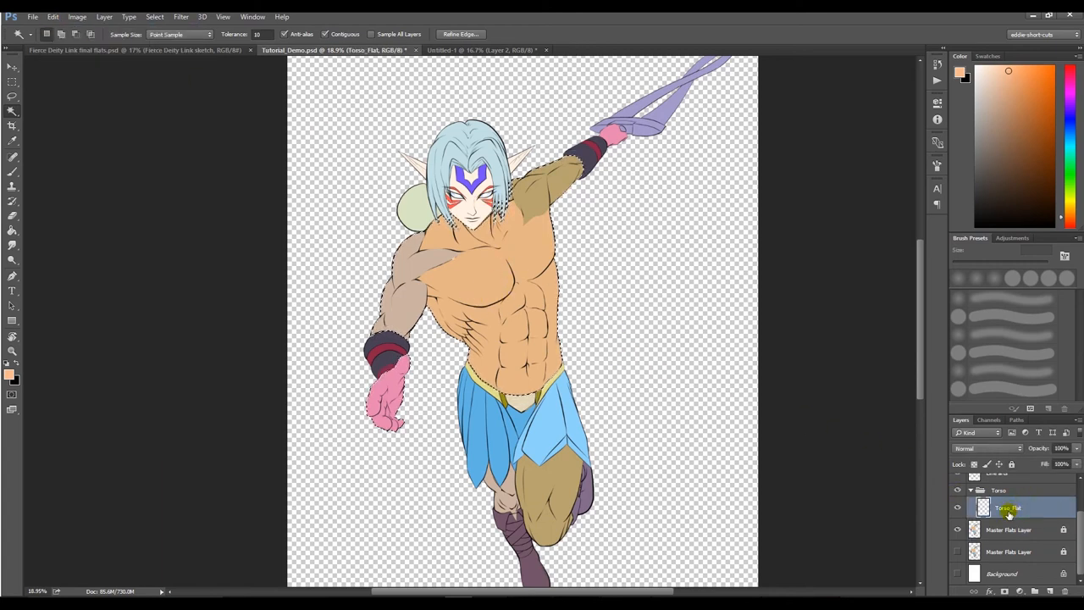
{"action": "left_click", "coordinate": [957, 508]}
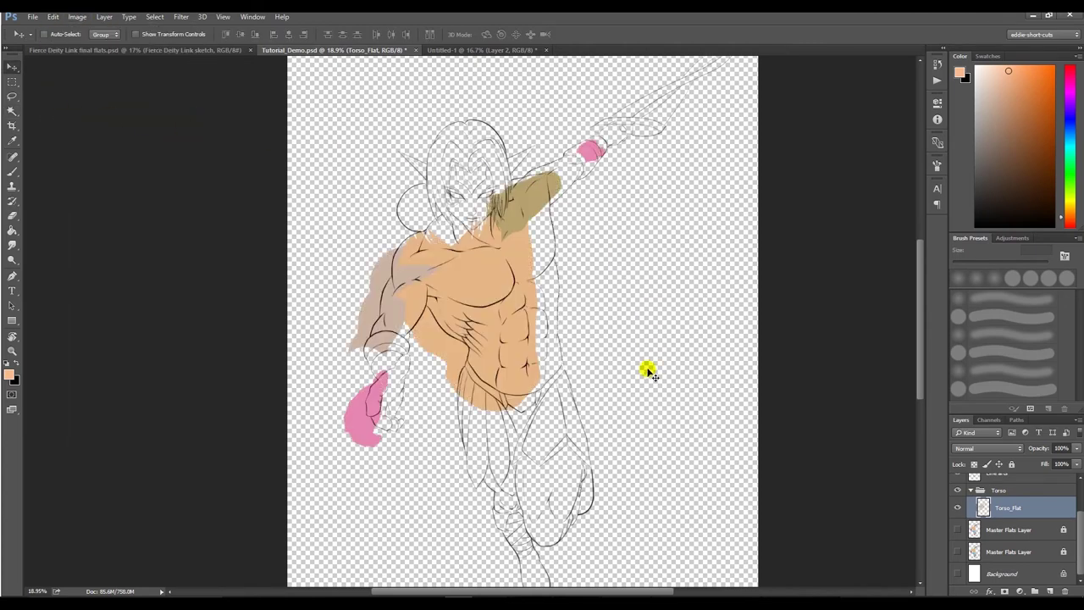
{"action": "mouse_move", "coordinate": [693, 271]}
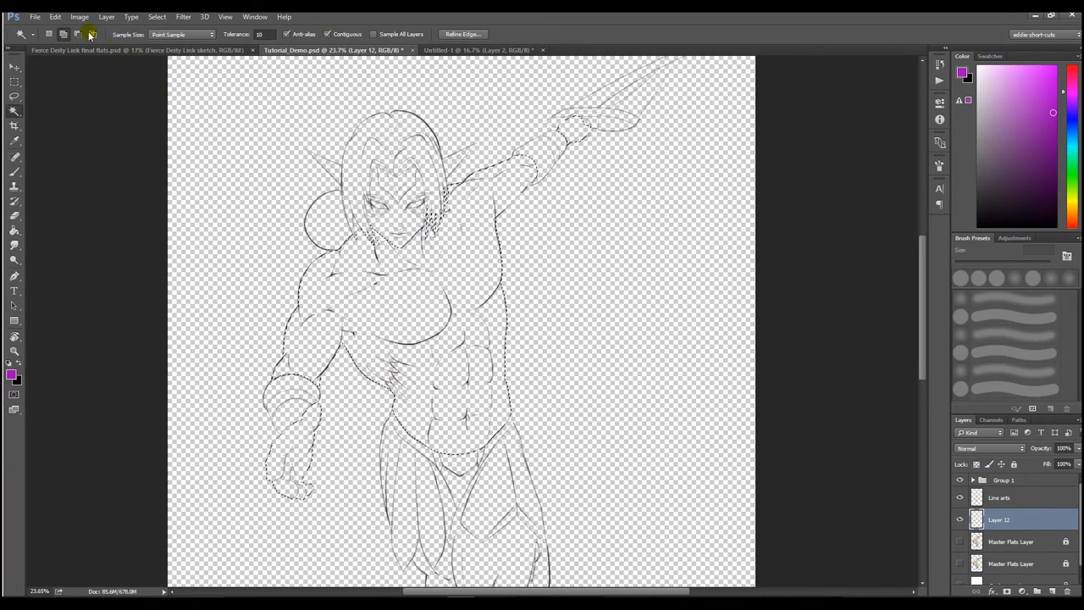
{"action": "left_click", "coordinate": [54, 13]}
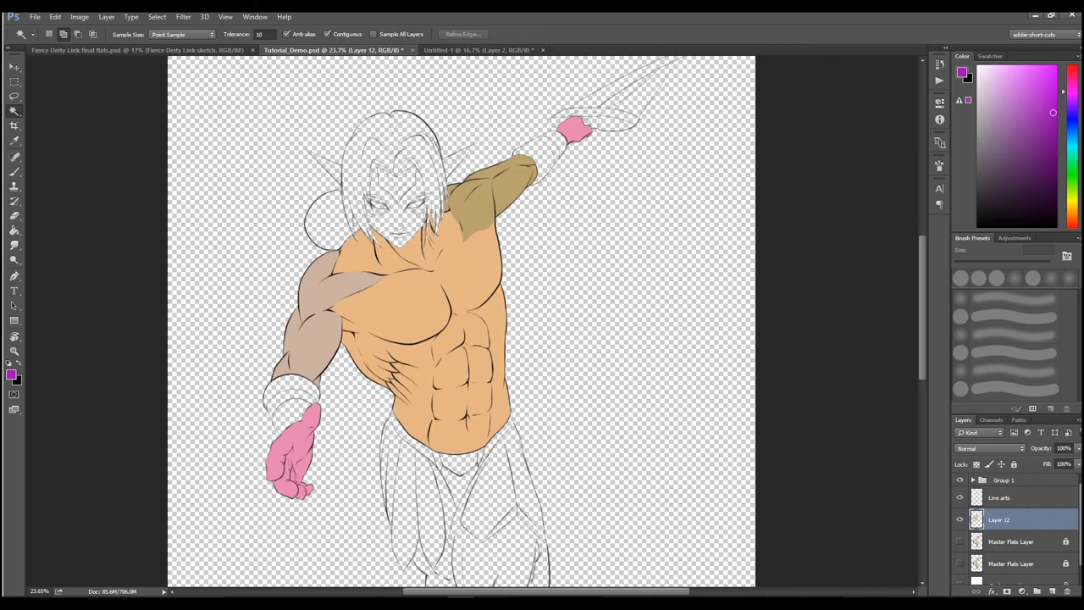
{"action": "mouse_move", "coordinate": [868, 359]}
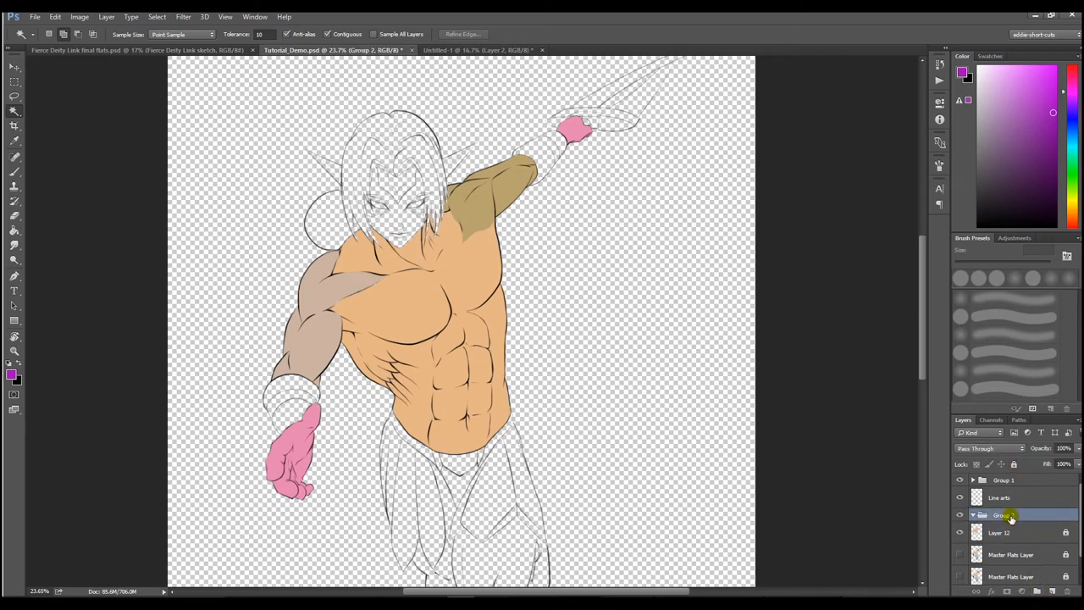
Rename the new layer group to Torso.
{"action": "double_click", "coordinate": [1000, 515]}
{"action": "type", "text": "Torso"}
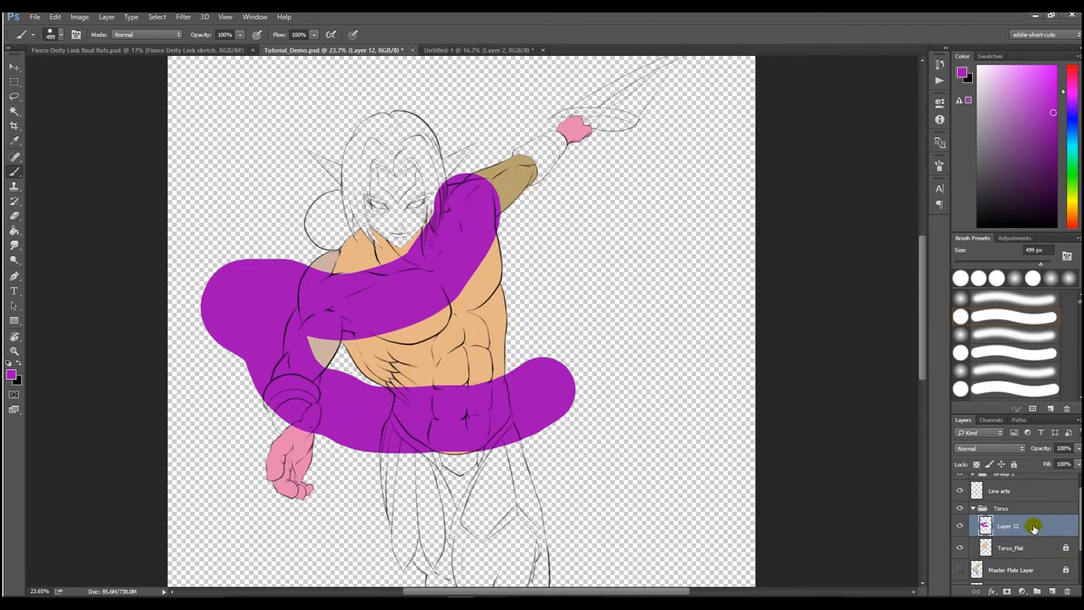
Create a clipping mask so the purple strokes show only inside Torso_flat.
{"action": "right_click", "coordinate": [1017, 525]}
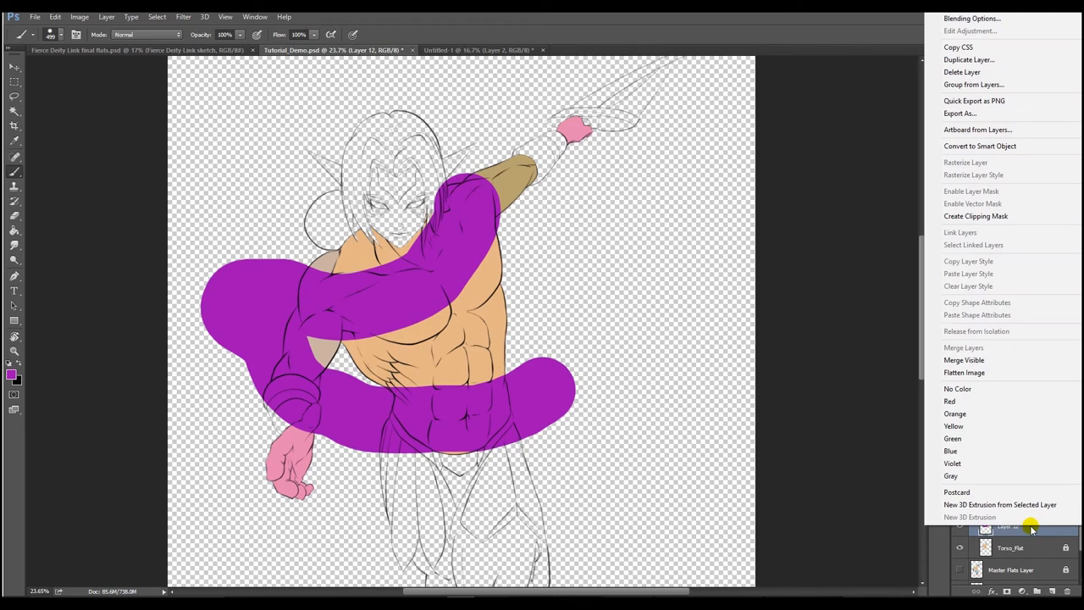
{"action": "mouse_move", "coordinate": [976, 217]}
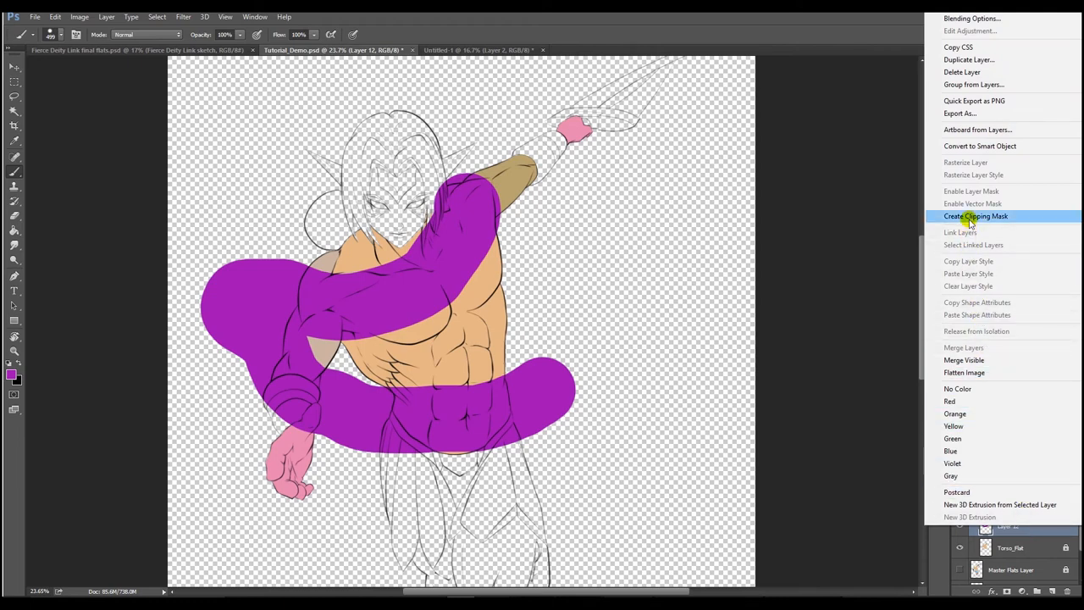
{"action": "left_click", "coordinate": [975, 217]}
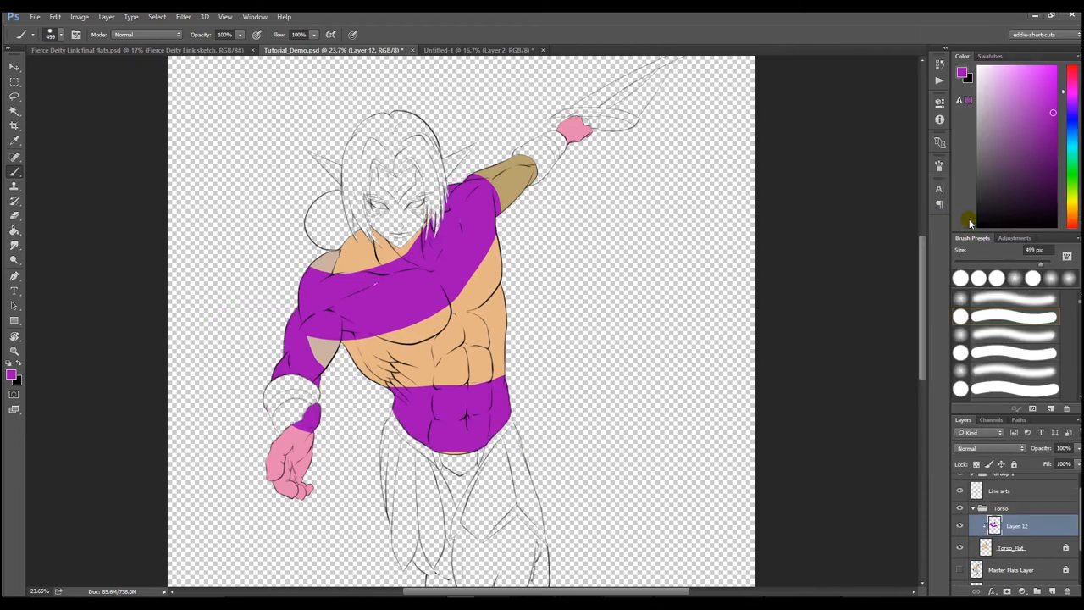
{"action": "left_click", "coordinate": [298, 481]}
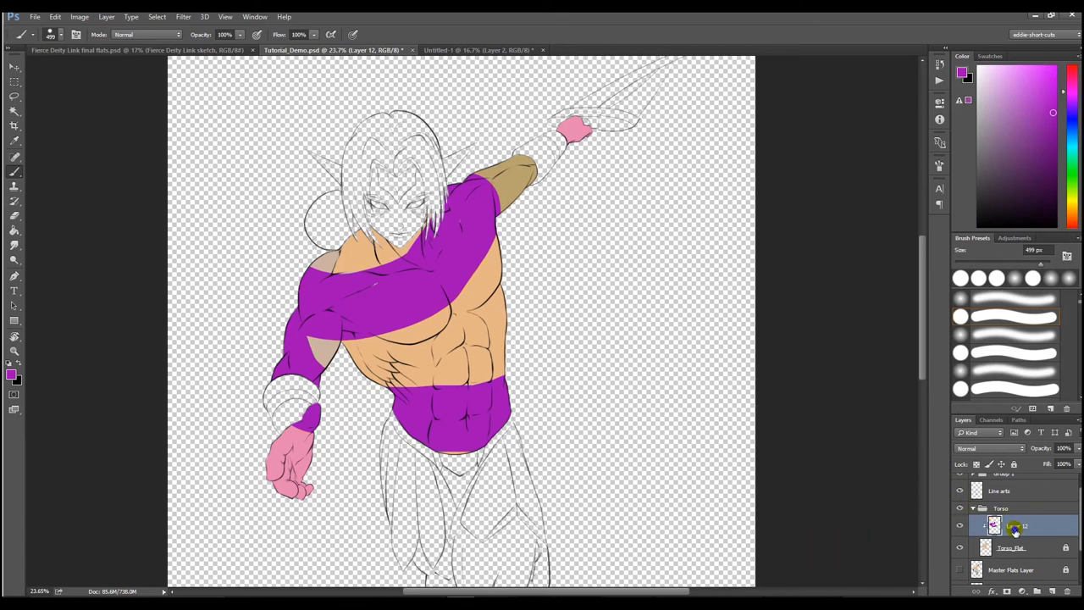
Release the clipping mask, then clip the purple strokes back to Torso_flat.
{"action": "right_click", "coordinate": [1013, 525]}
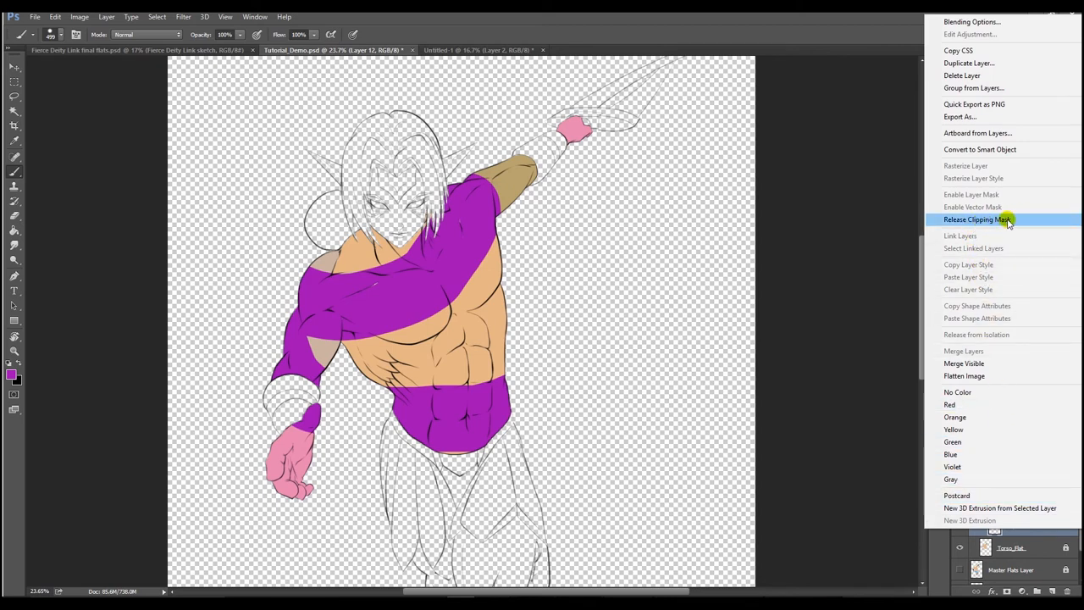
{"action": "left_click", "coordinate": [979, 222]}
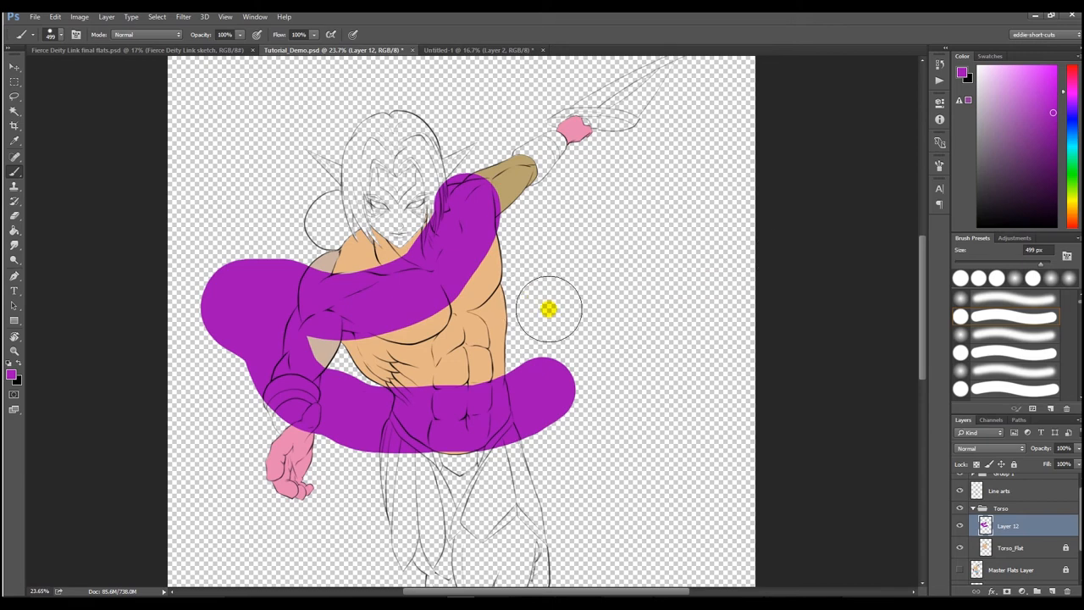
{"action": "right_click", "coordinate": [1008, 527]}
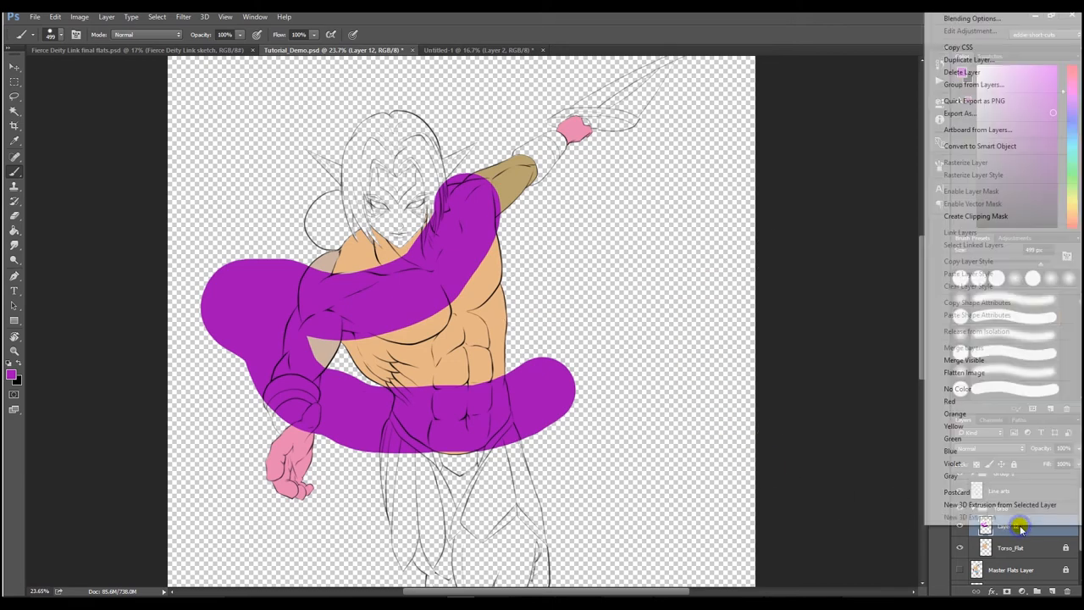
{"action": "mouse_move", "coordinate": [976, 217]}
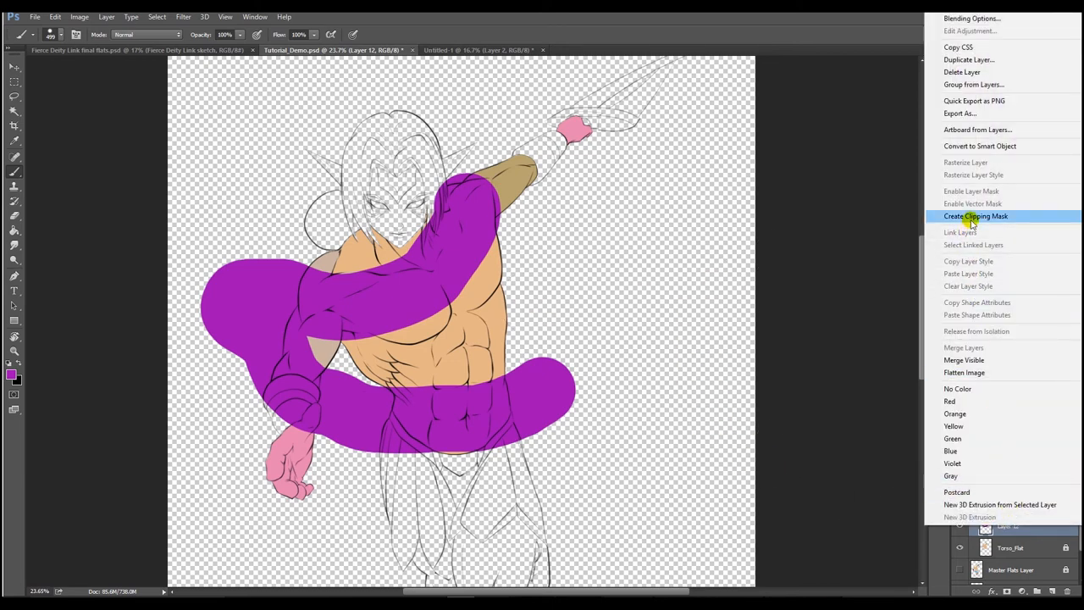
{"action": "left_click", "coordinate": [976, 216]}
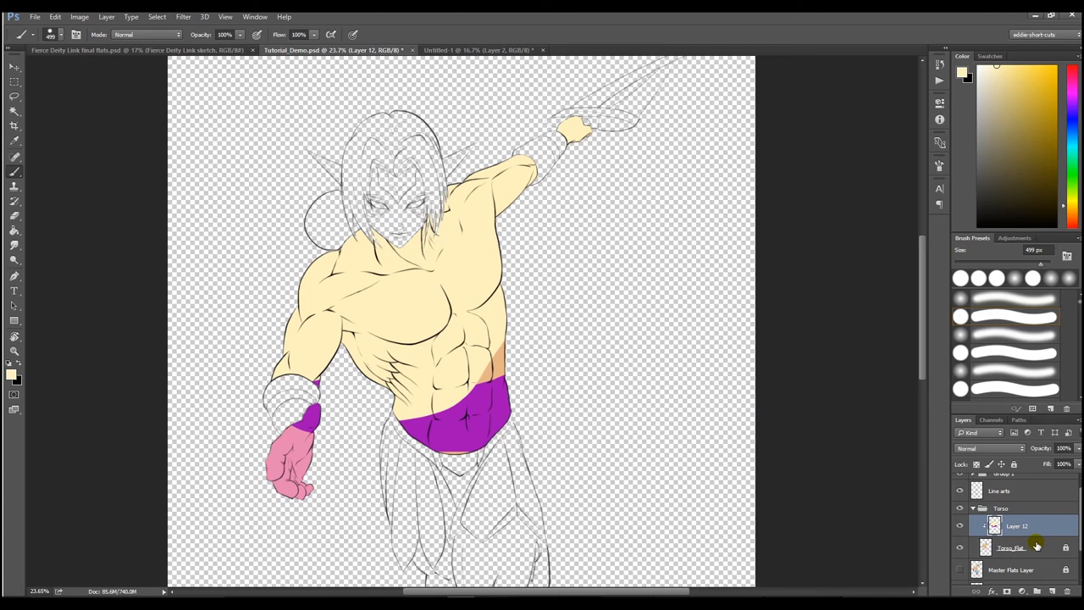
Add two new empty layers above Torso_flat in the torso stack.
{"action": "left_click", "coordinate": [1013, 548]}
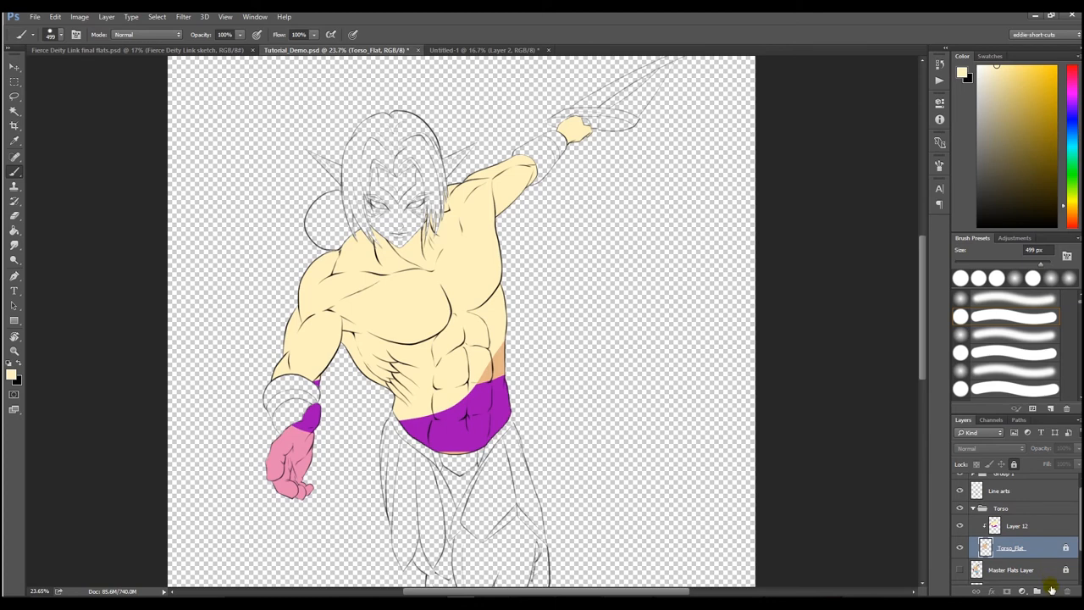
{"action": "mouse_move", "coordinate": [1053, 590]}
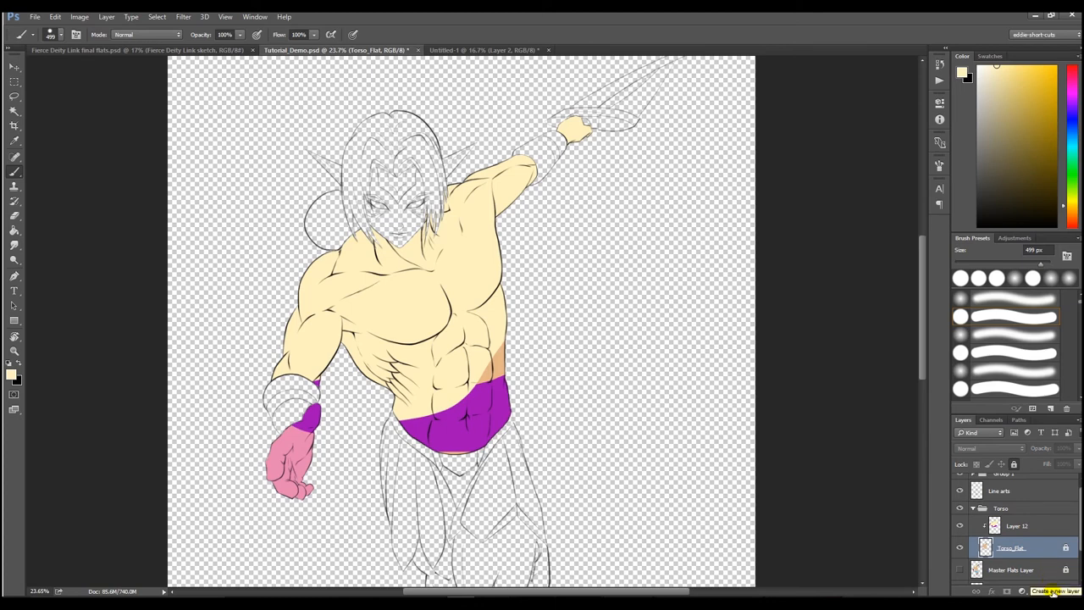
{"action": "left_click", "coordinate": [1040, 593]}
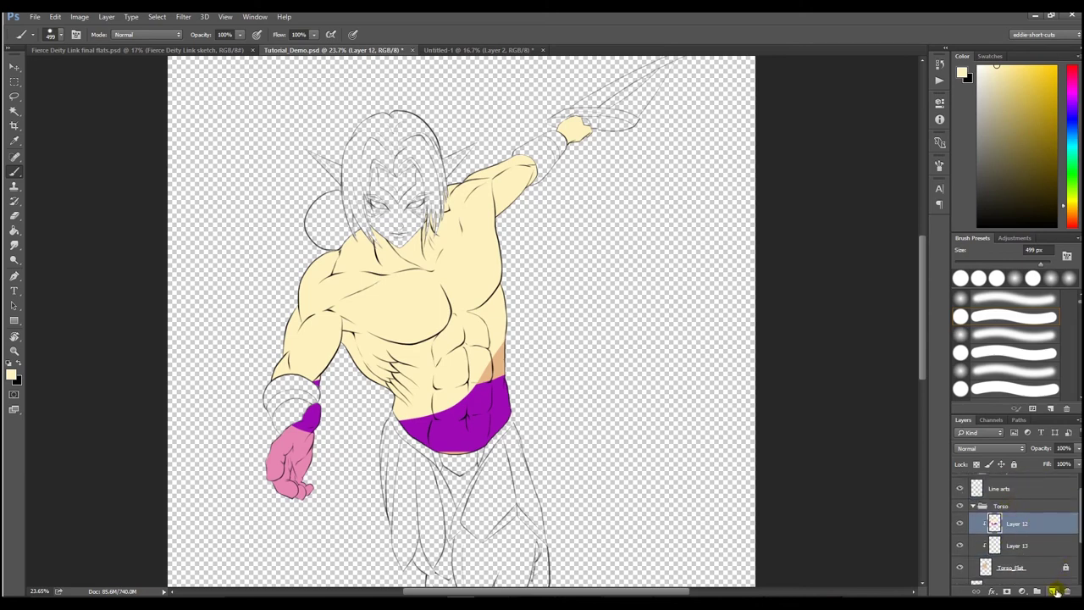
{"action": "left_click", "coordinate": [1053, 605]}
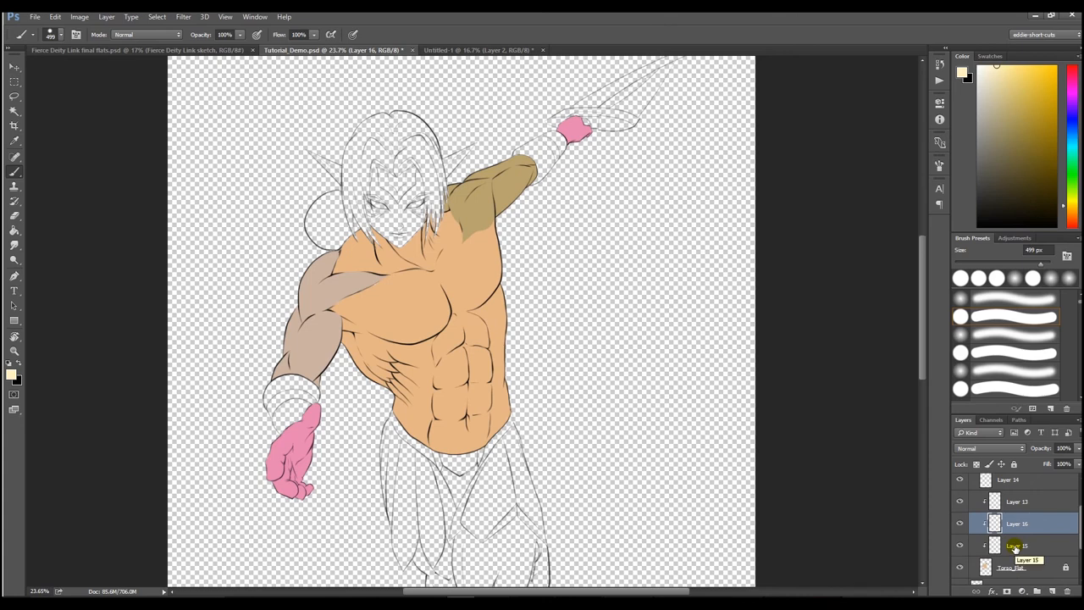
Rename the new torso layers to Base_Color and Shadows.
{"action": "left_click", "coordinate": [1017, 545]}
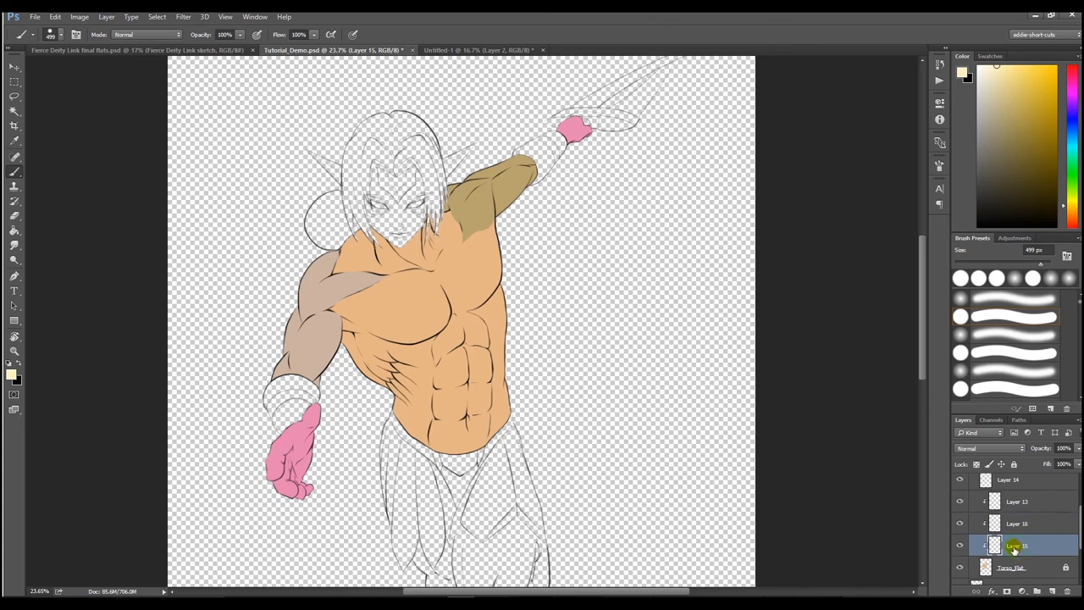
{"action": "double_click", "coordinate": [1020, 546]}
{"action": "type", "text": "Base_Color"}
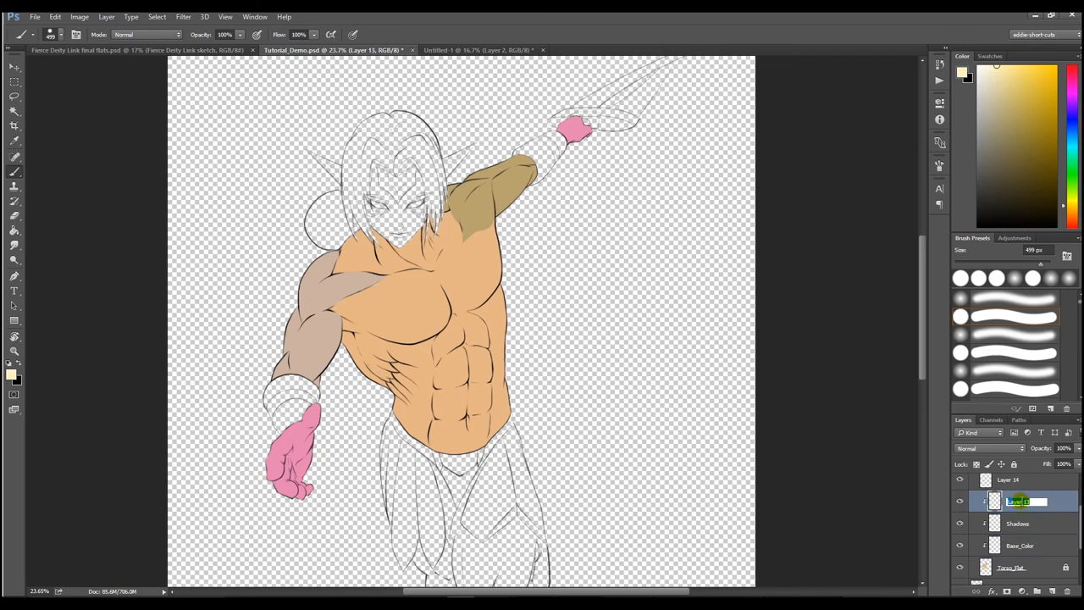
{"action": "left_click", "coordinate": [1024, 545]}
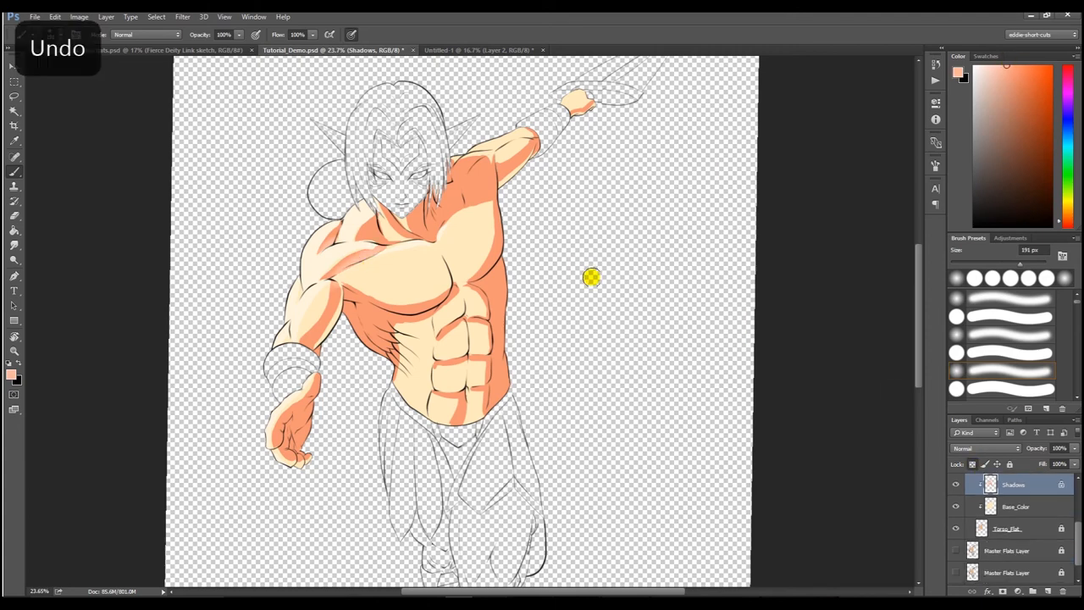
Paint the peach skin base and darker orange shadow tones on the clipped layers.
{"action": "left_click", "coordinate": [1069, 139]}
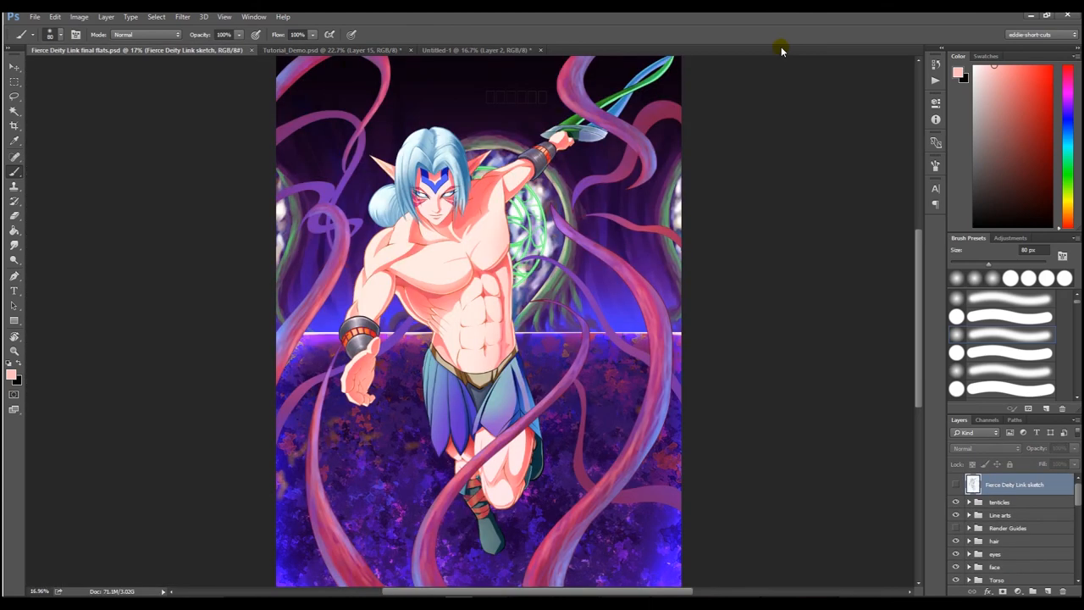
{"action": "mouse_move", "coordinate": [786, 52]}
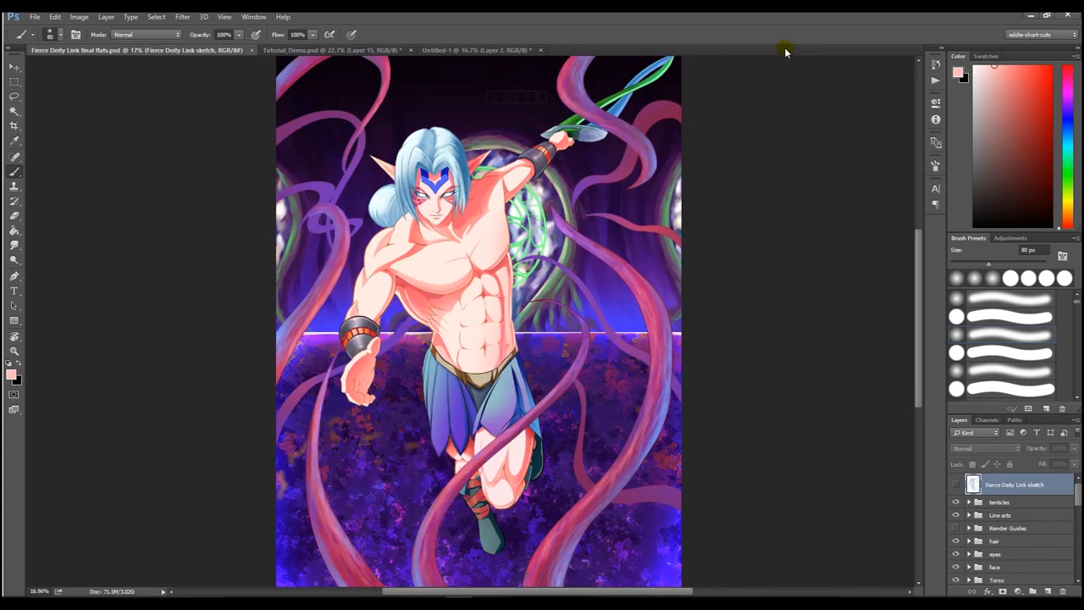